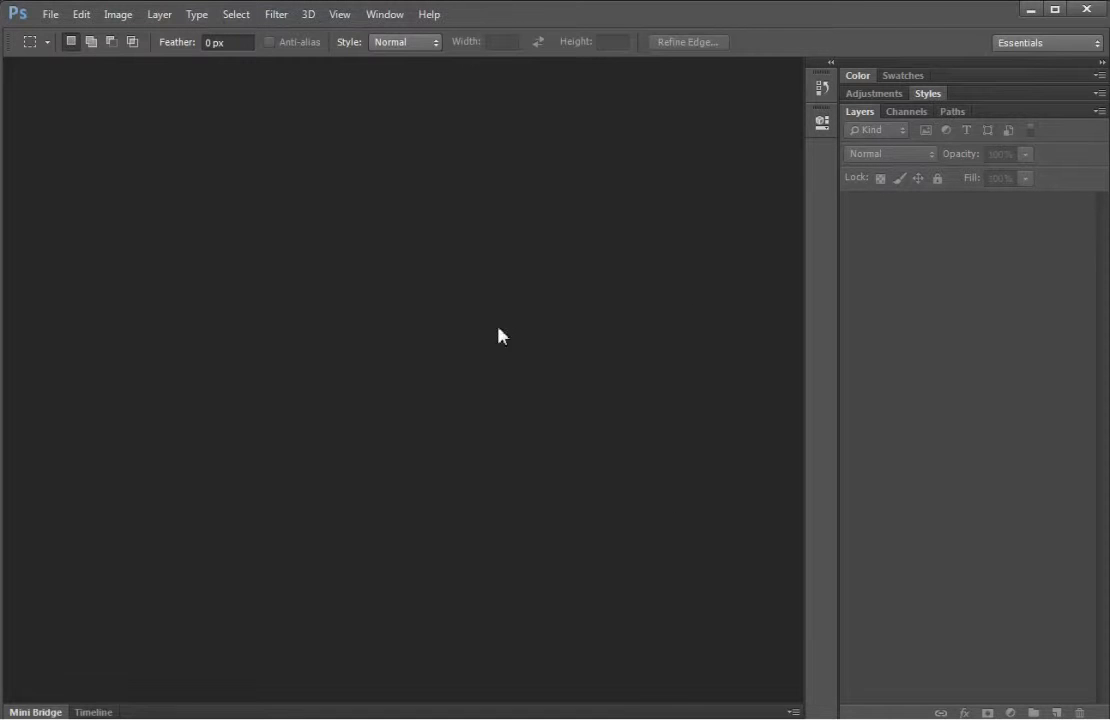
{"action": "mouse_move", "coordinate": [70, 62]}
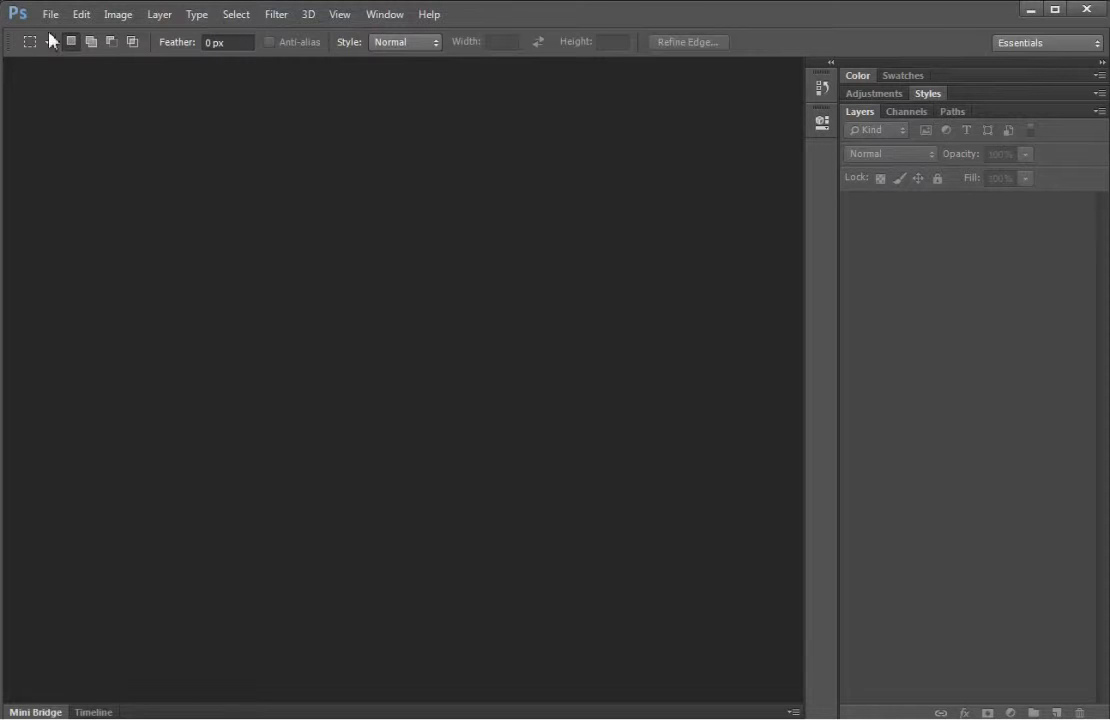
Set up a new document 1000 px high at 300 pixels/inch, briefly trying 72.
{"action": "left_click", "coordinate": [50, 14]}
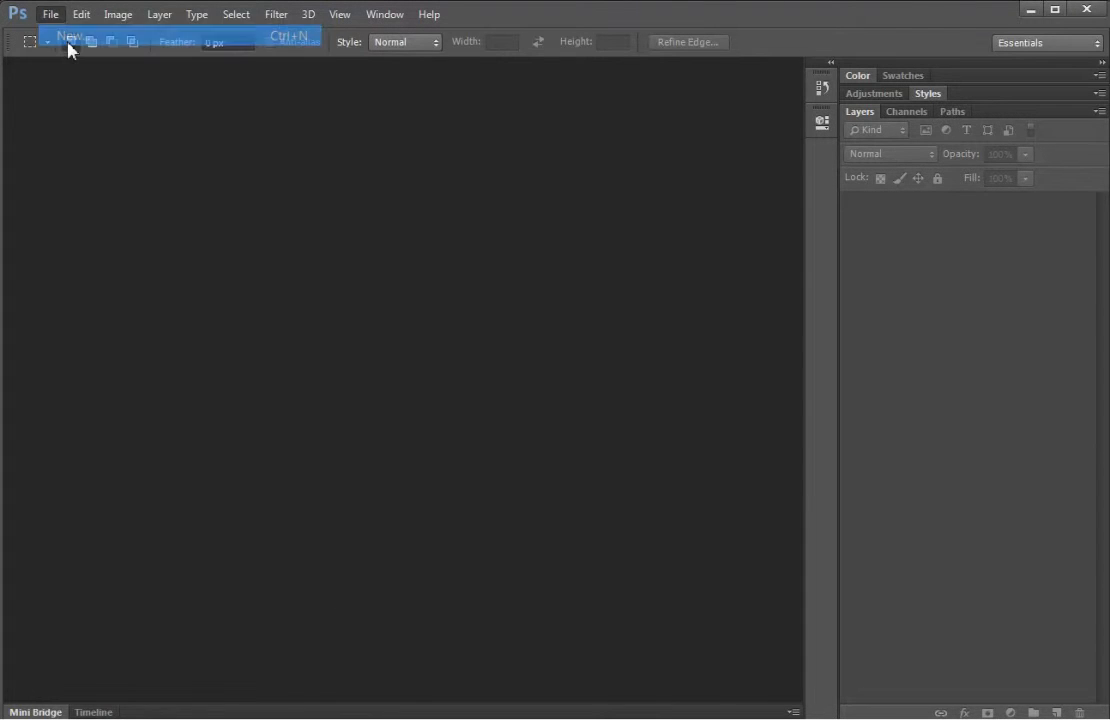
{"action": "left_click", "coordinate": [68, 36]}
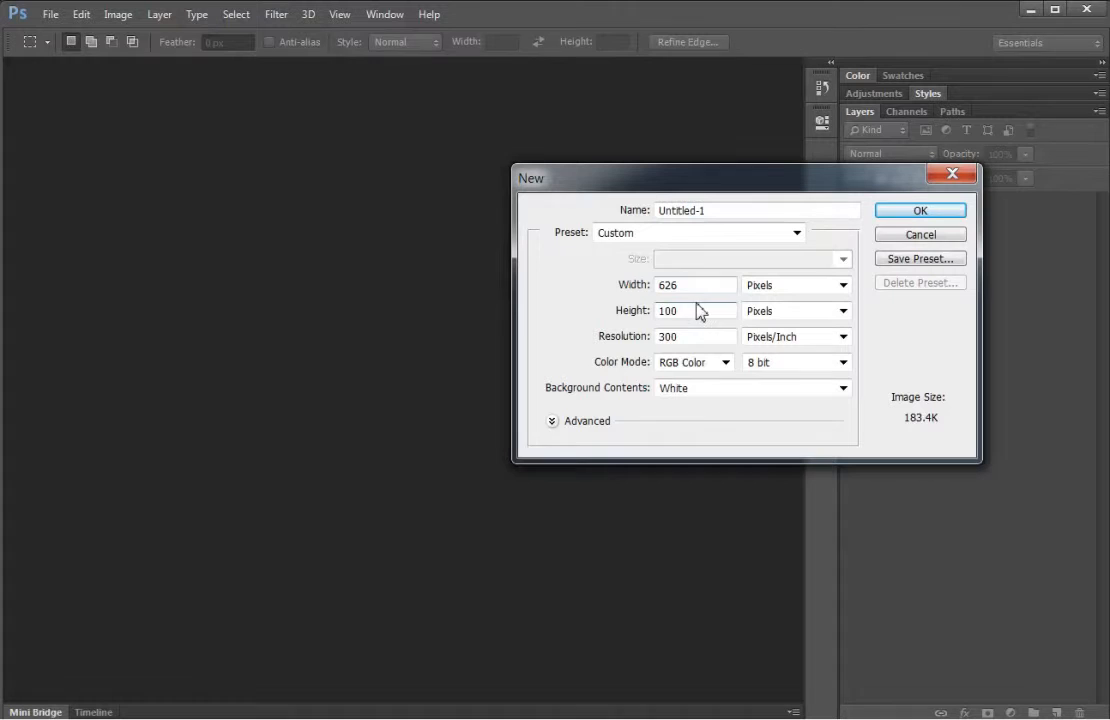
{"action": "type", "text": "1000"}
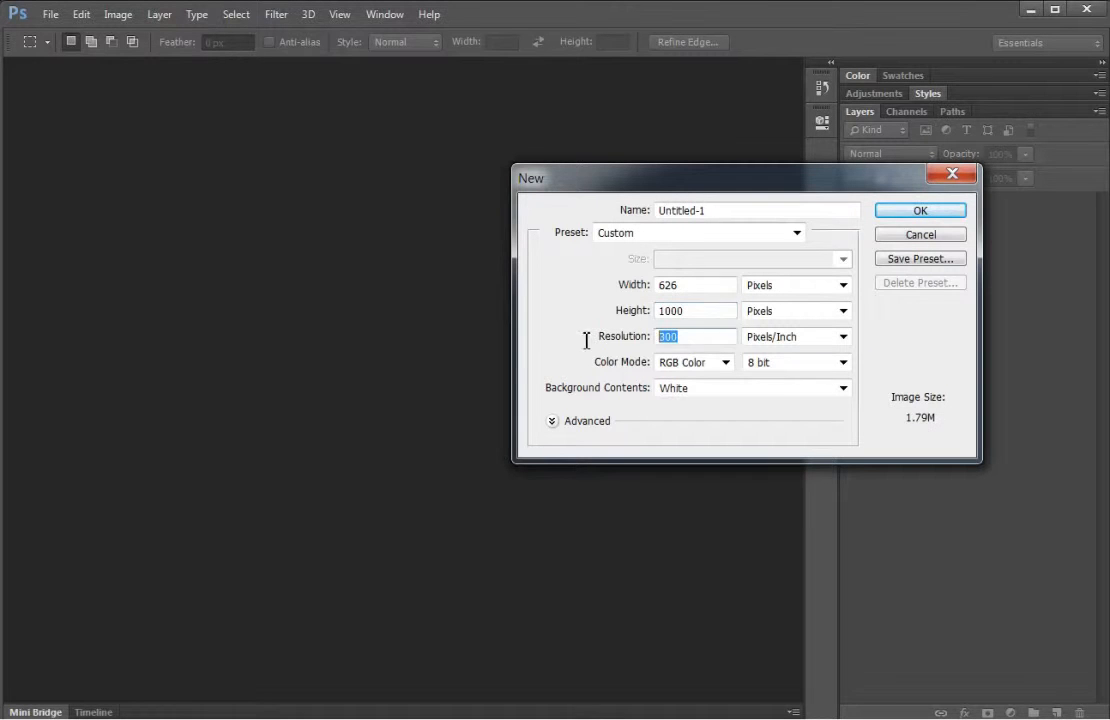
{"action": "type", "text": "72"}
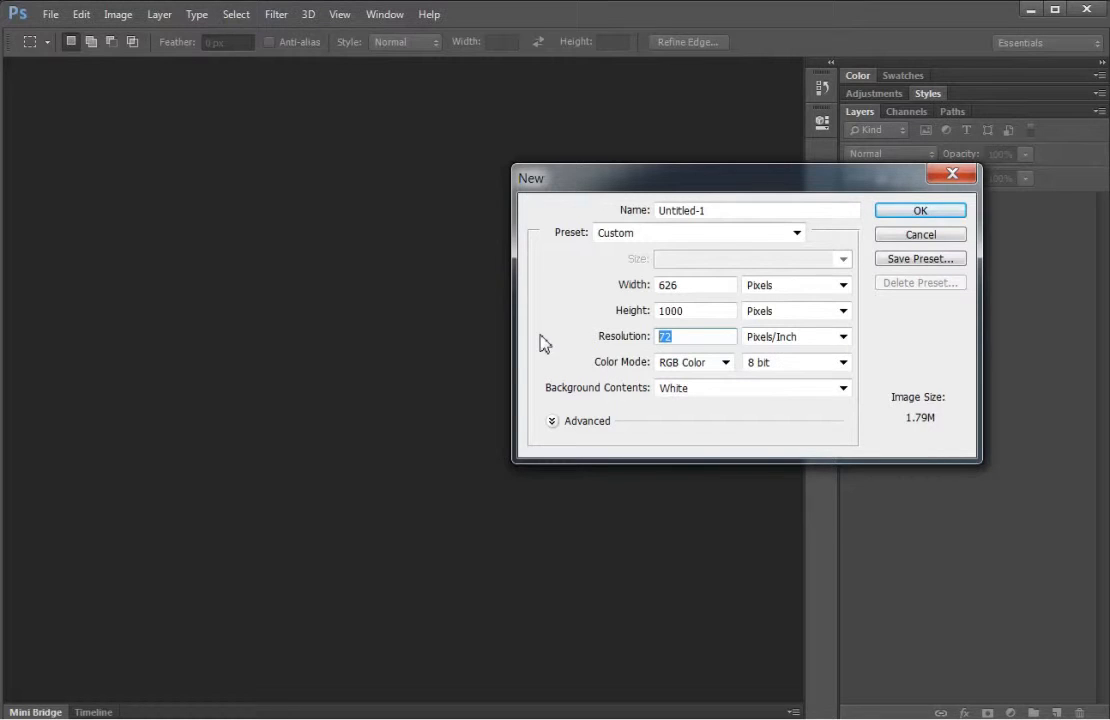
{"action": "mouse_move", "coordinate": [697, 336]}
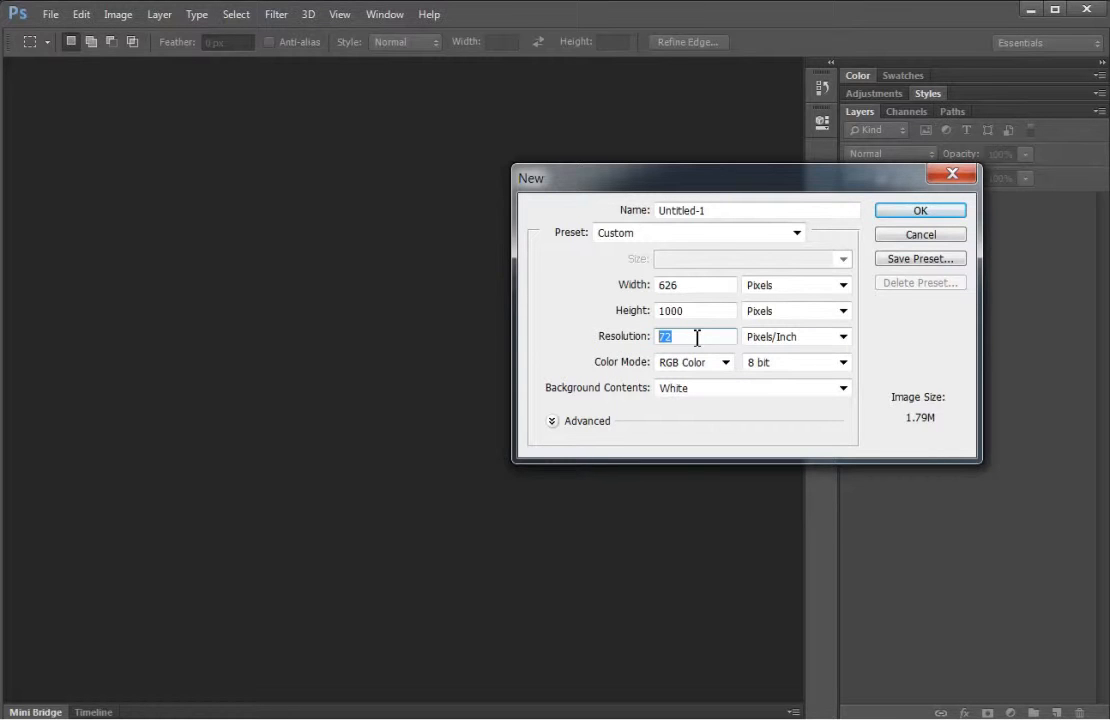
{"action": "type", "text": "300"}
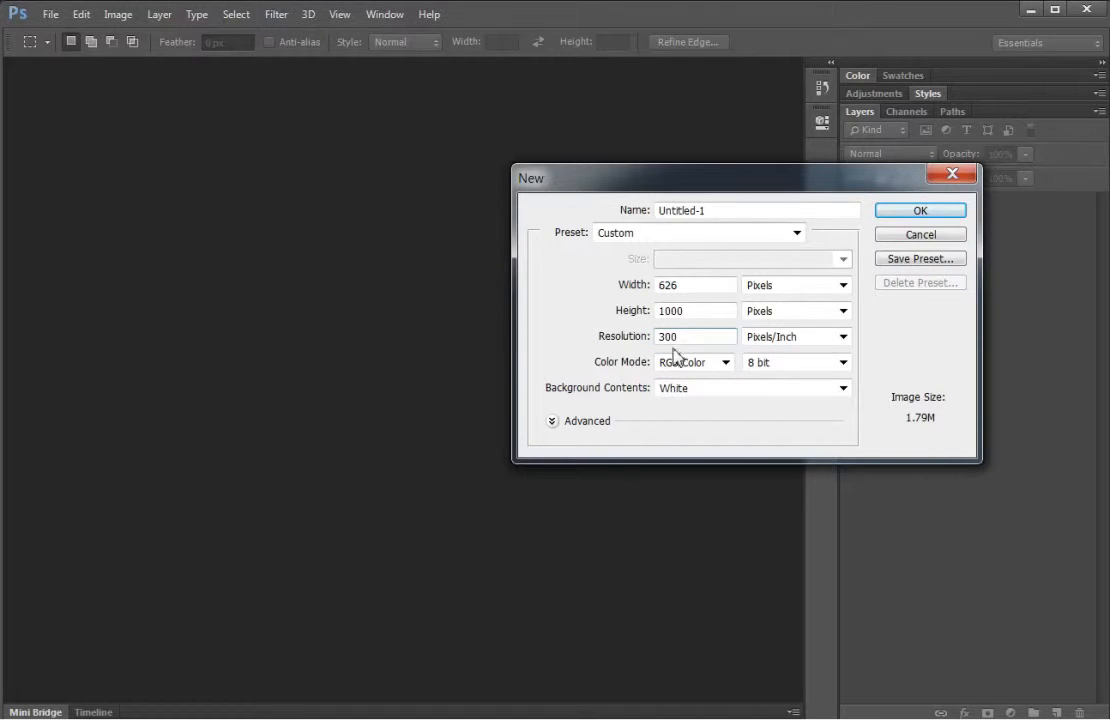
{"action": "mouse_move", "coordinate": [833, 344]}
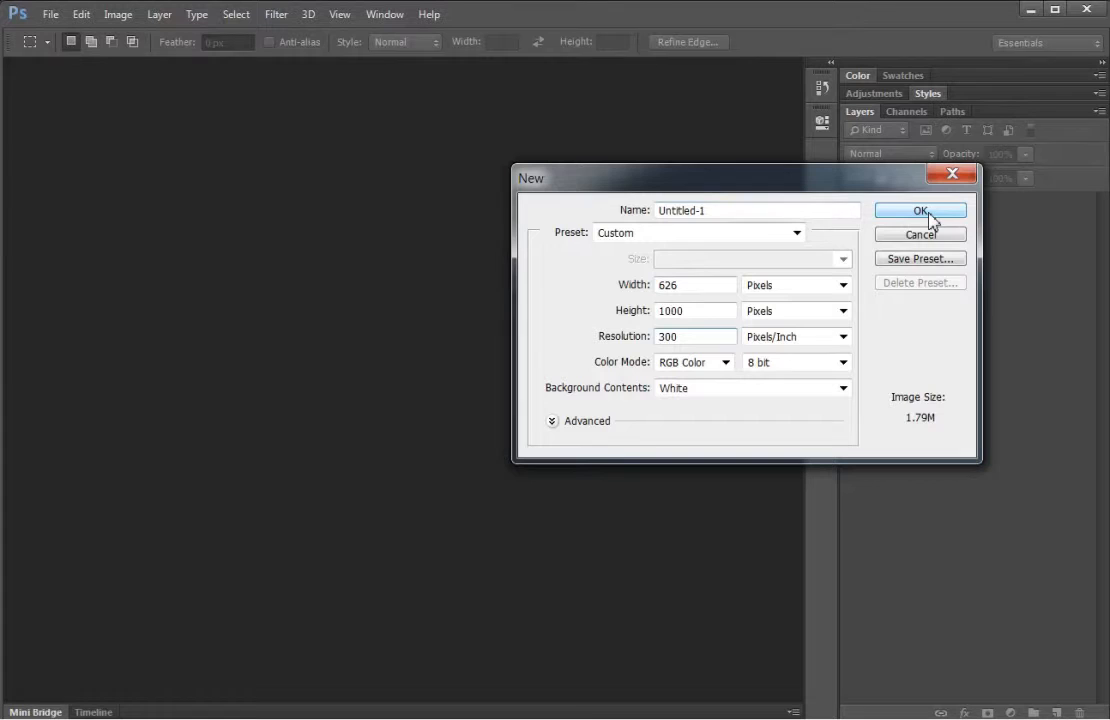
Create the 626×1000 document, convert Background to Layer 0, and pick the Paint Bucket.
{"action": "left_click", "coordinate": [919, 210]}
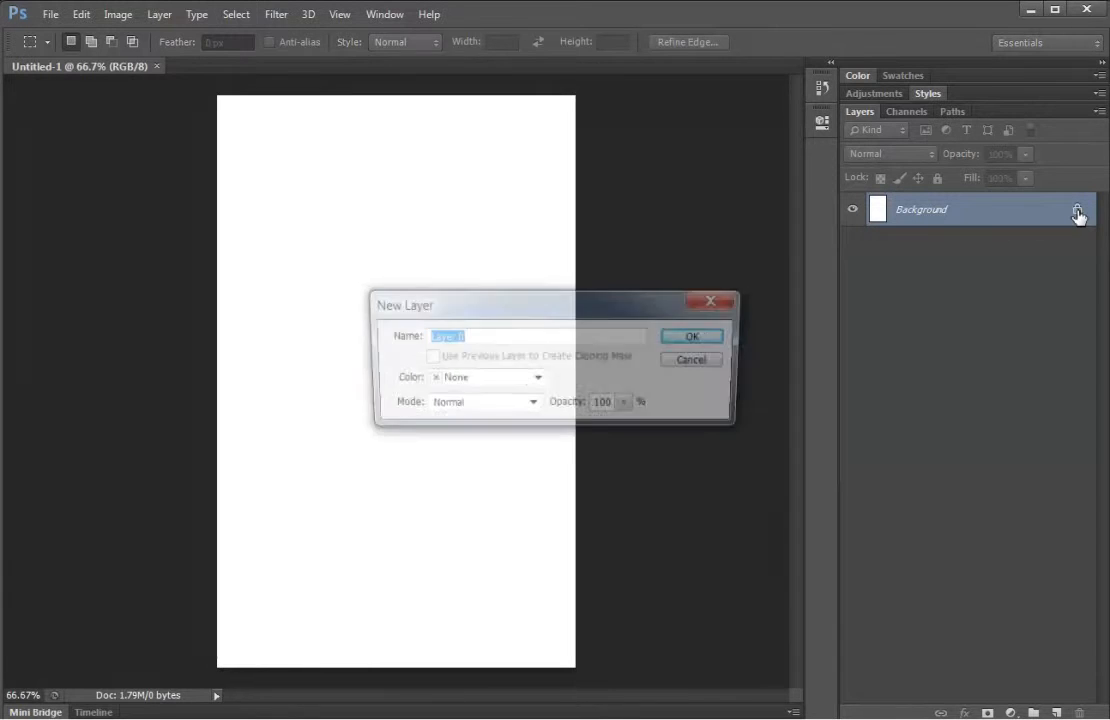
{"action": "left_click", "coordinate": [691, 335]}
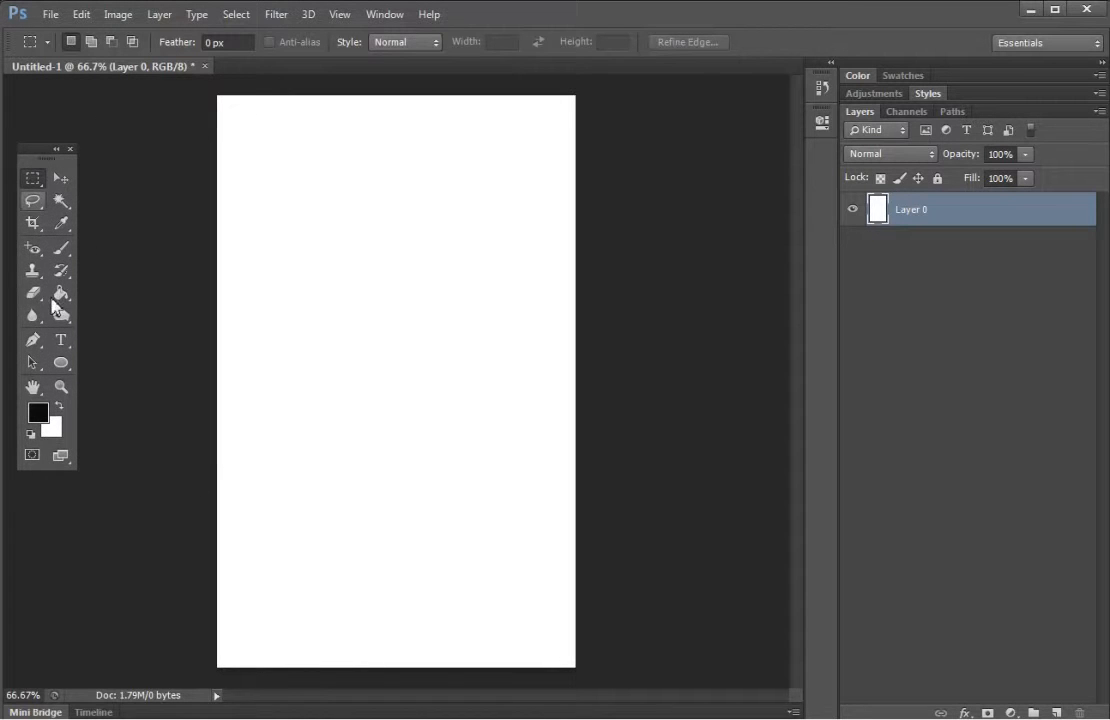
{"action": "left_click", "coordinate": [59, 292]}
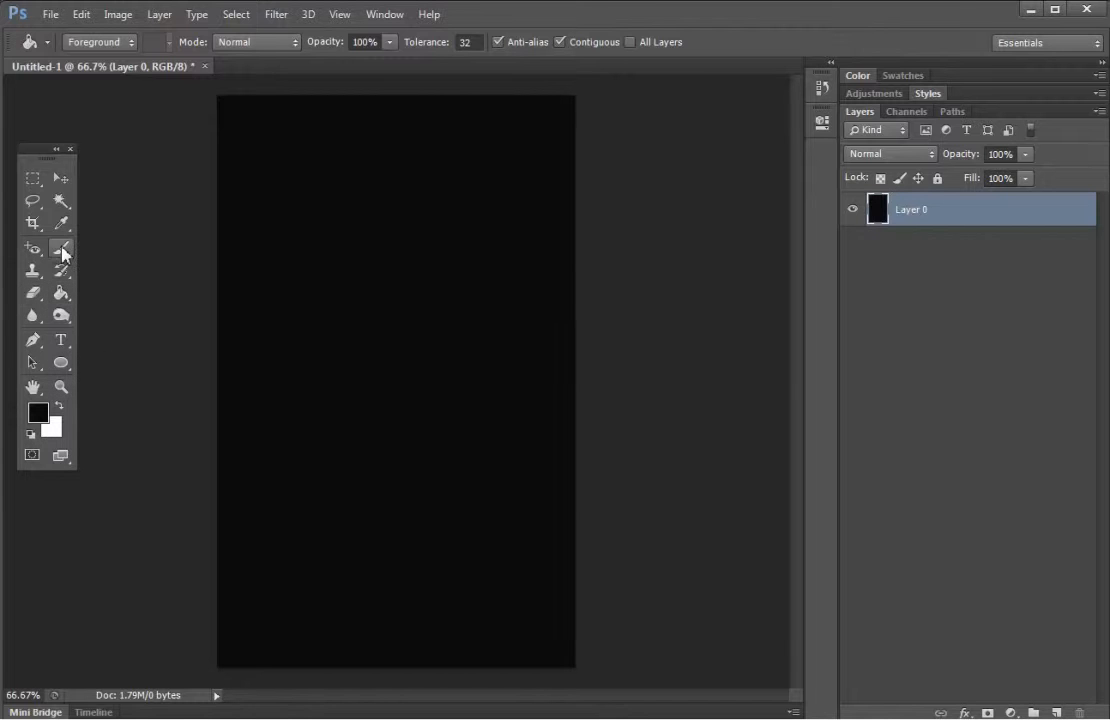
Paint a blue freehand scribble across the black canvas with the Brush.
{"action": "left_click", "coordinate": [62, 249]}
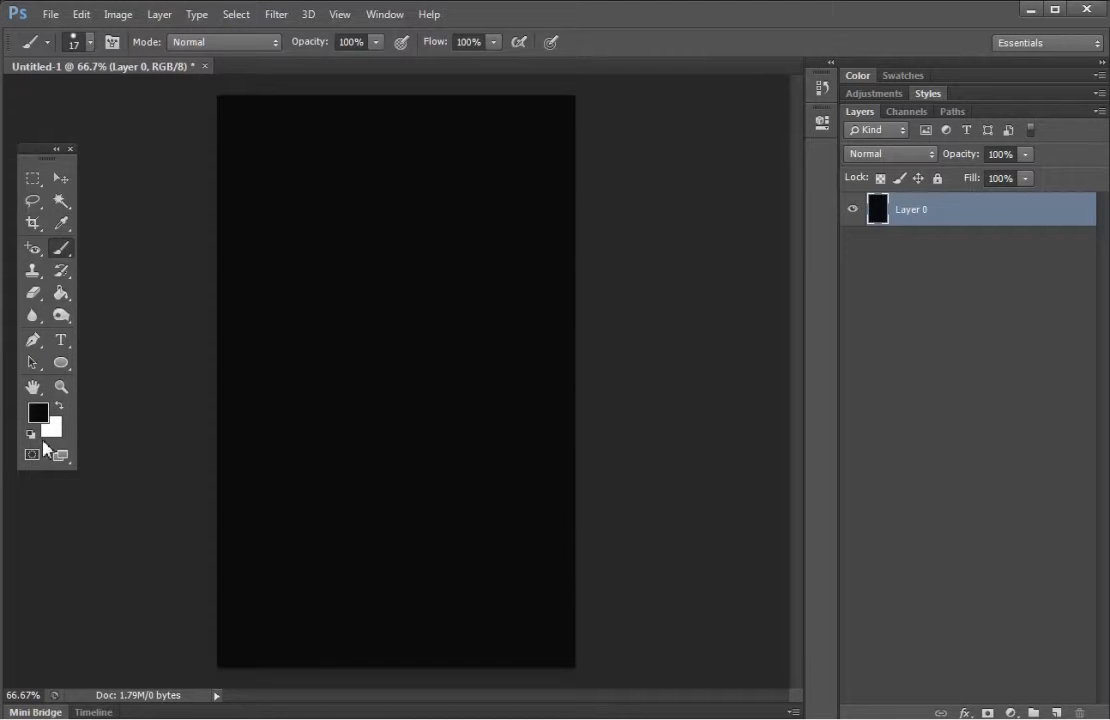
{"action": "left_click", "coordinate": [38, 411]}
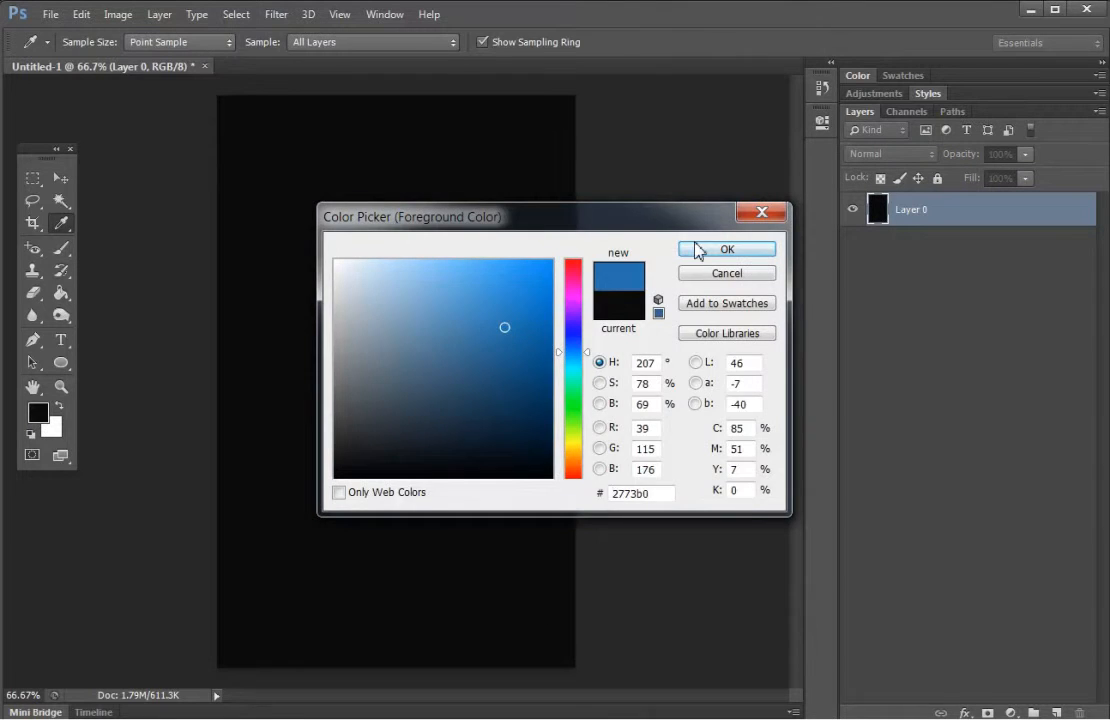
{"action": "left_click", "coordinate": [727, 249]}
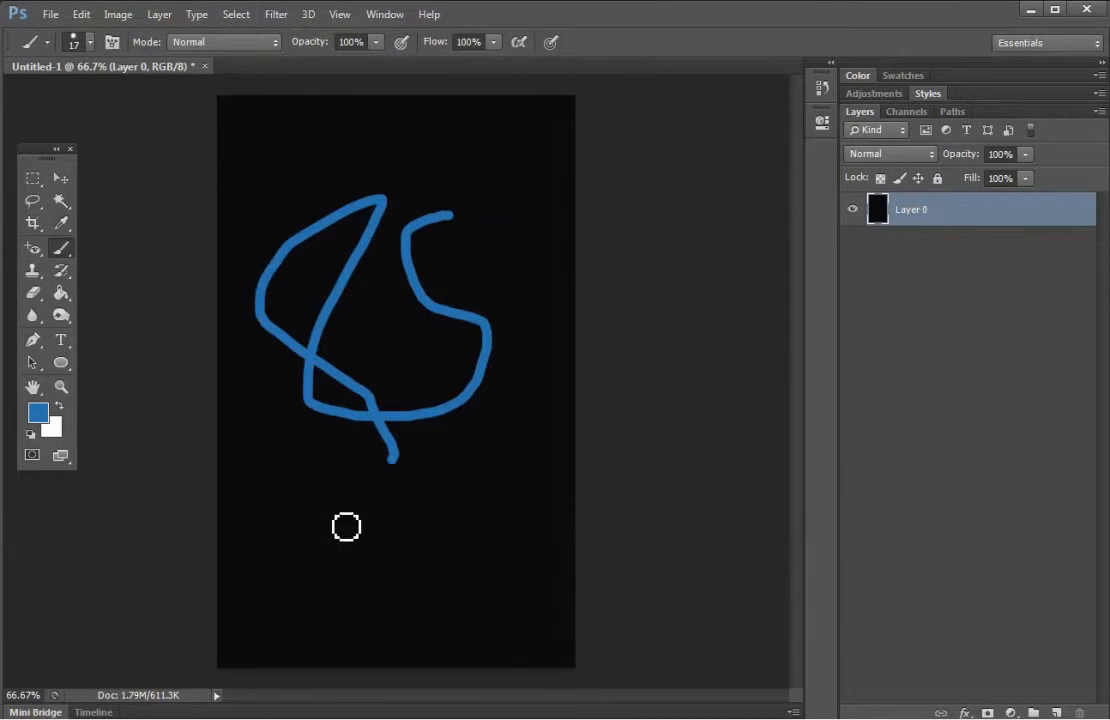
{"action": "left_click_drag", "start_coordinate": [346, 527], "coordinate": [374, 386]}
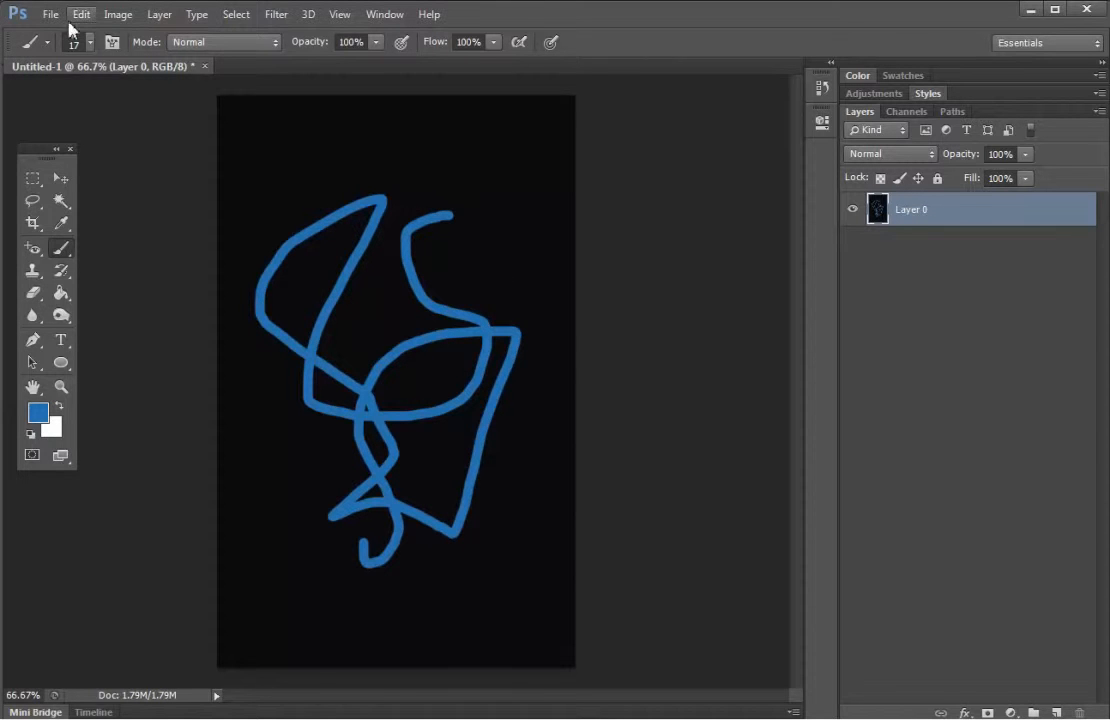
Configure Save for Web as JPEG at quality 62, sized 313×500 pixels.
{"action": "left_click", "coordinate": [49, 14]}
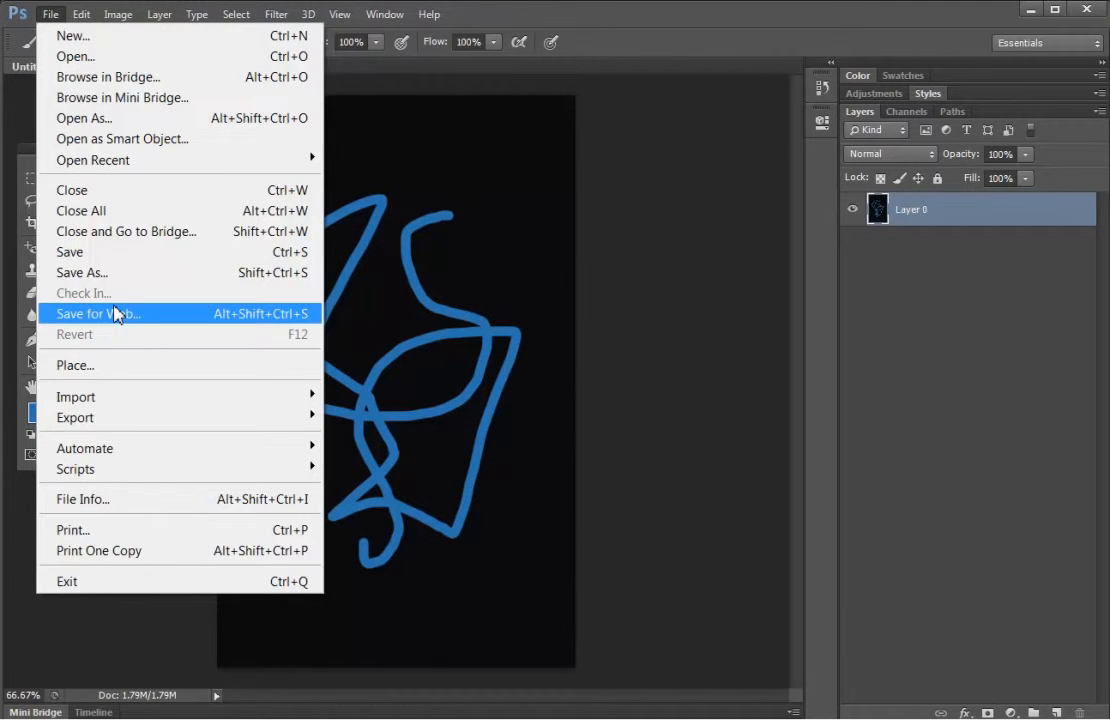
{"action": "left_click", "coordinate": [98, 313]}
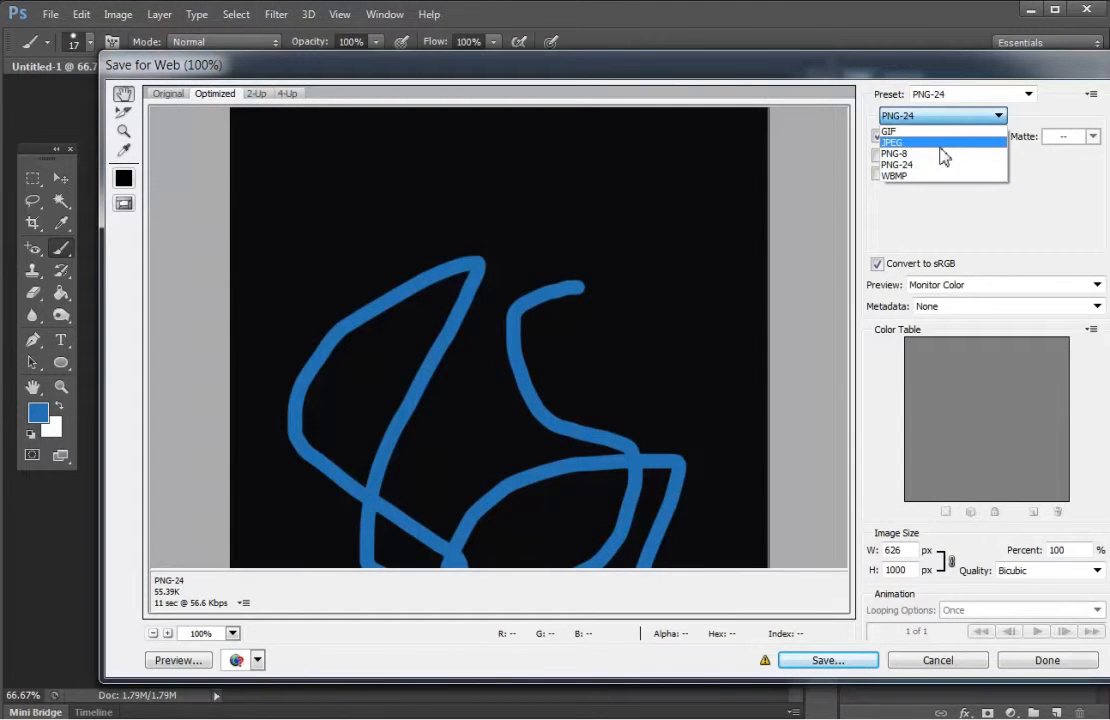
{"action": "left_click", "coordinate": [892, 140]}
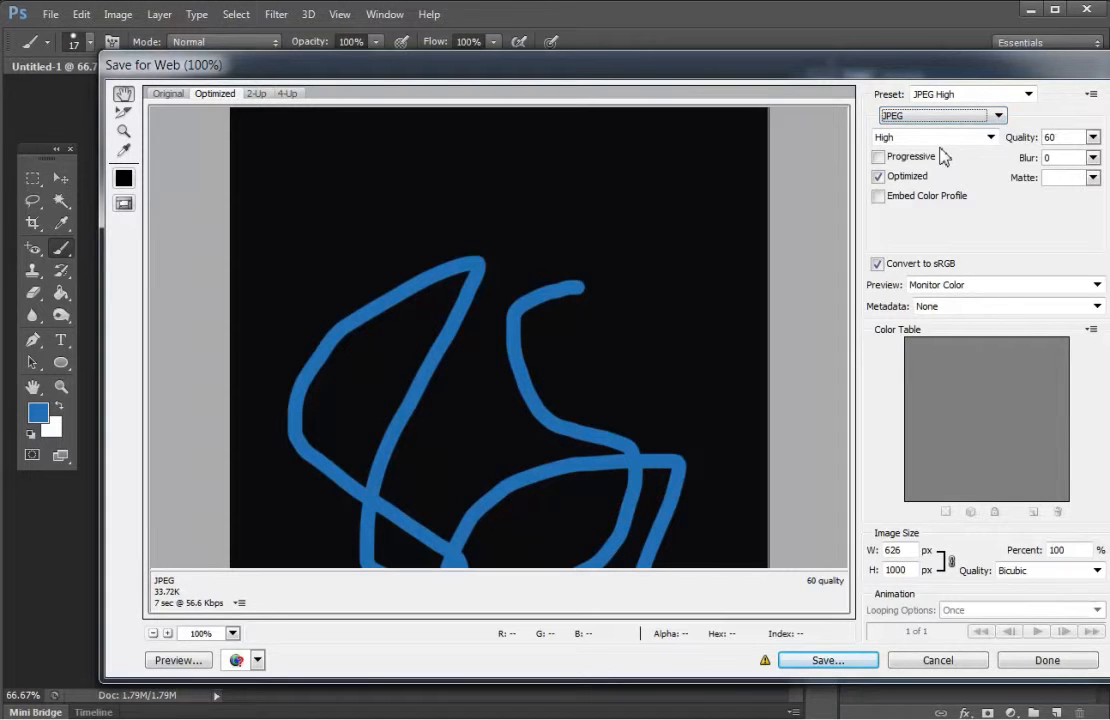
{"action": "mouse_move", "coordinate": [970, 147]}
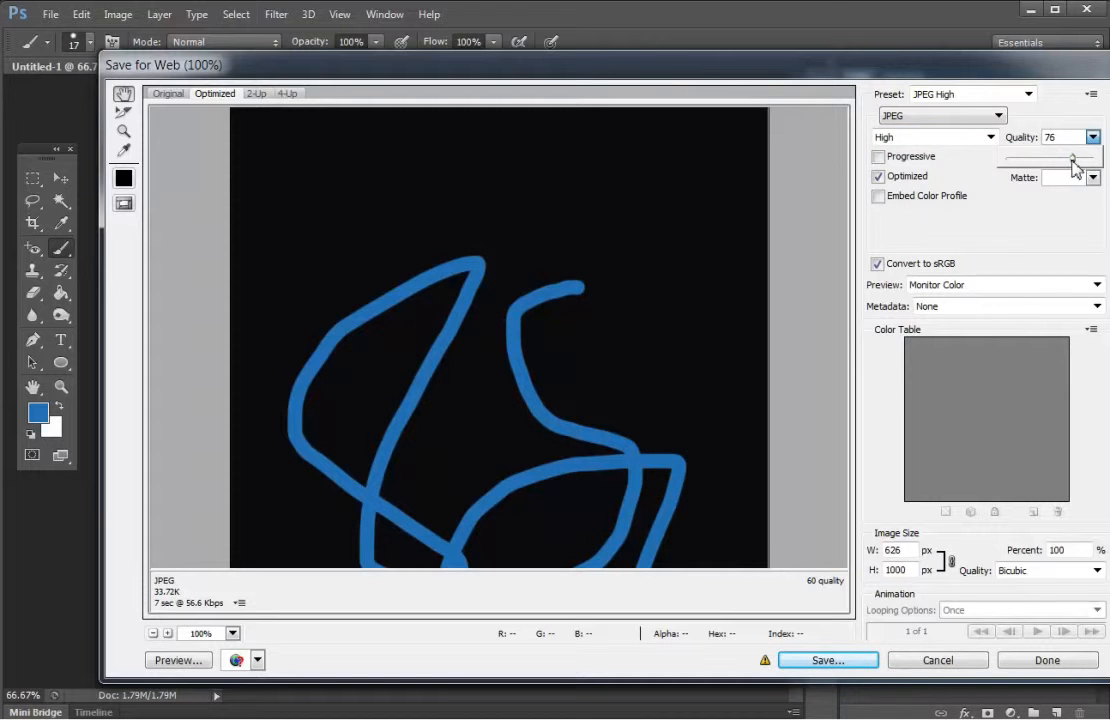
{"action": "left_click_drag", "start_coordinate": [1075, 158], "coordinate": [1058, 158]}
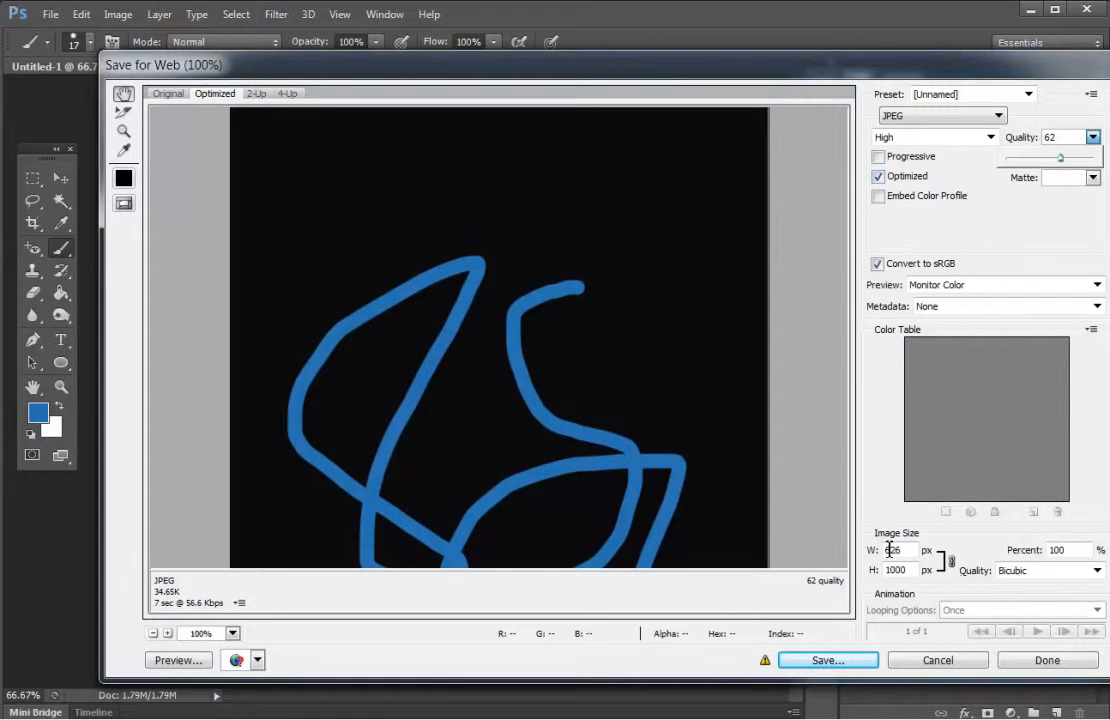
{"action": "mouse_move", "coordinate": [950, 562]}
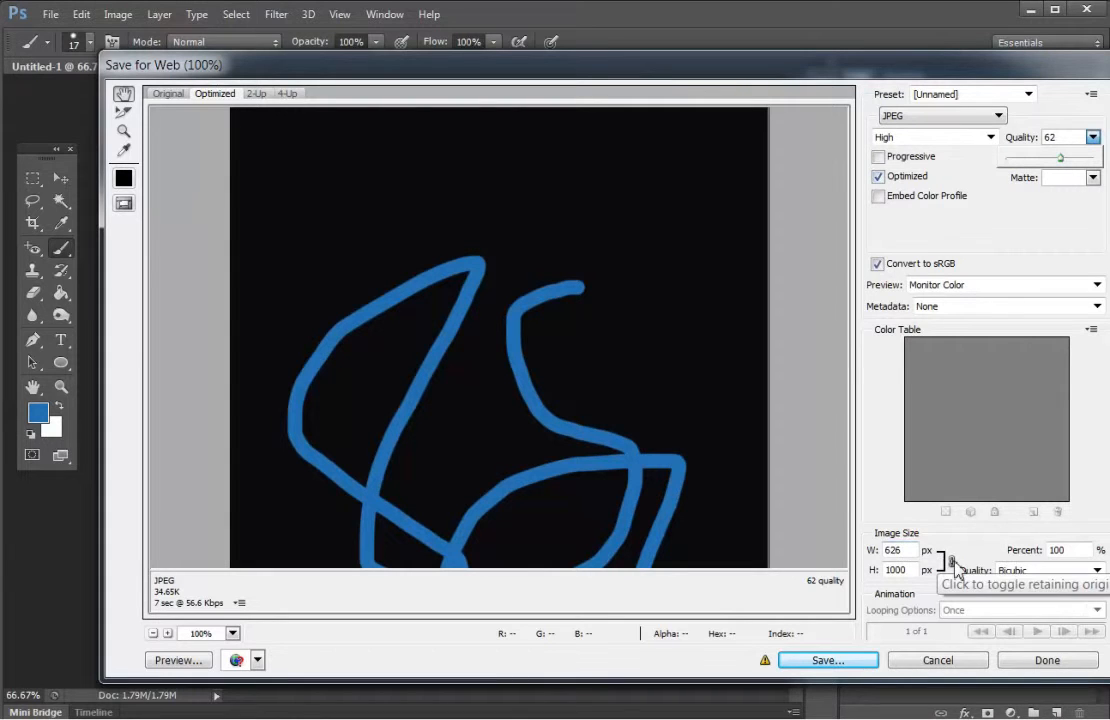
{"action": "mouse_move", "coordinate": [905, 553]}
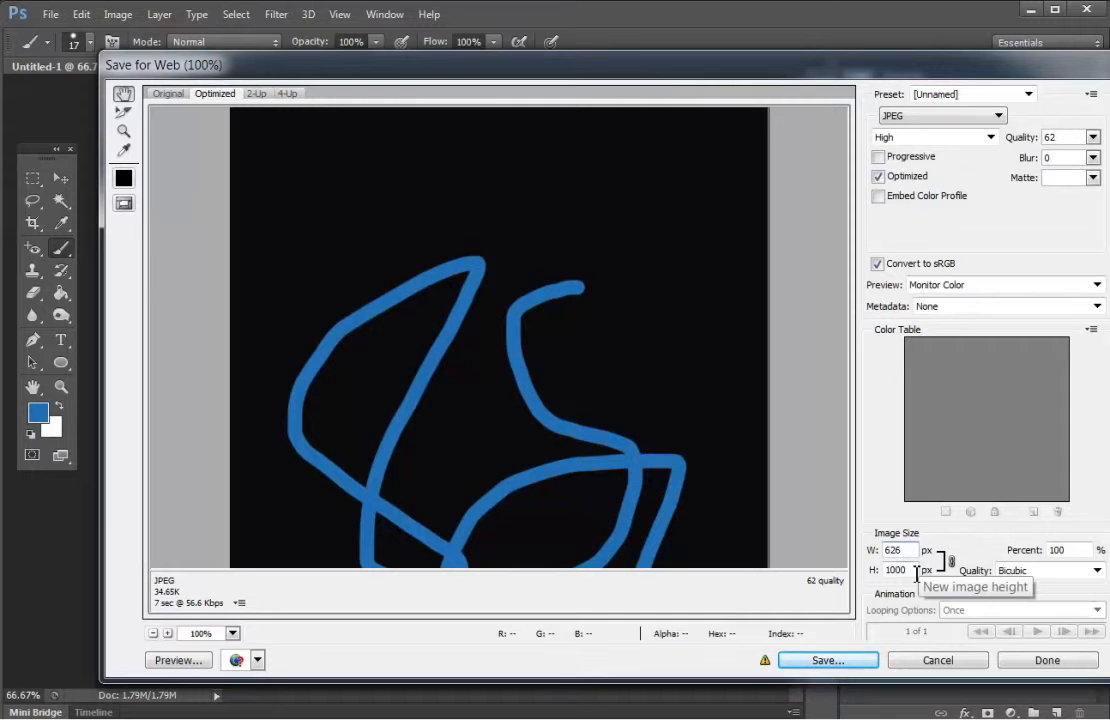
{"action": "type", "text": "2"}
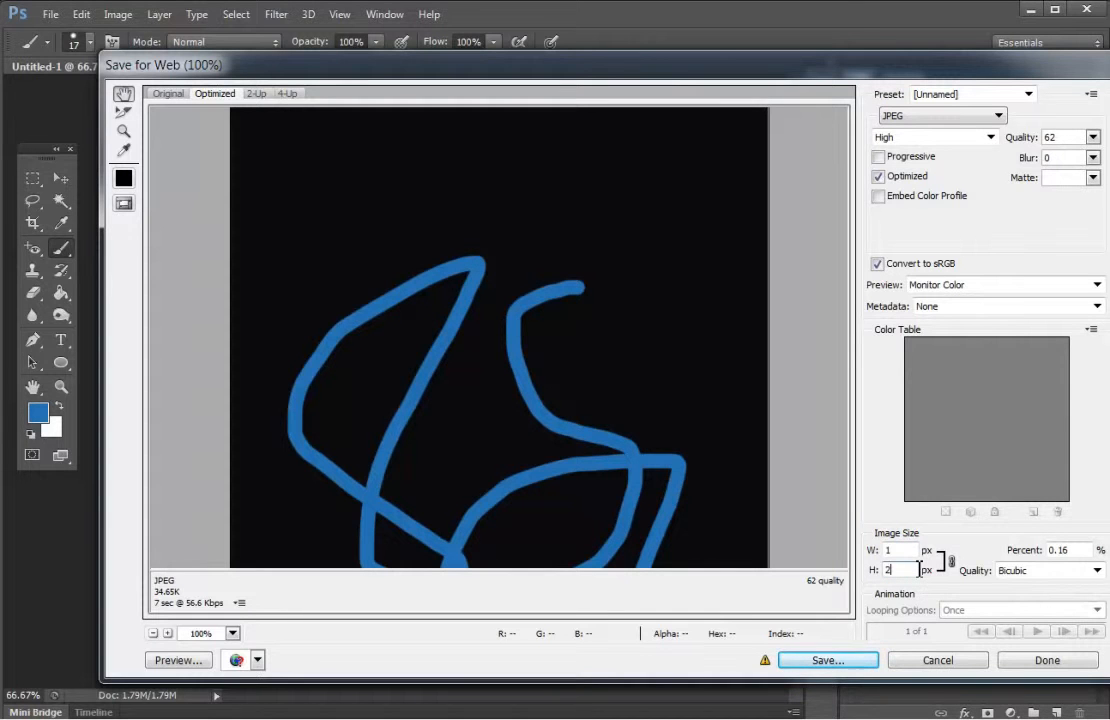
{"action": "type", "text": "500"}
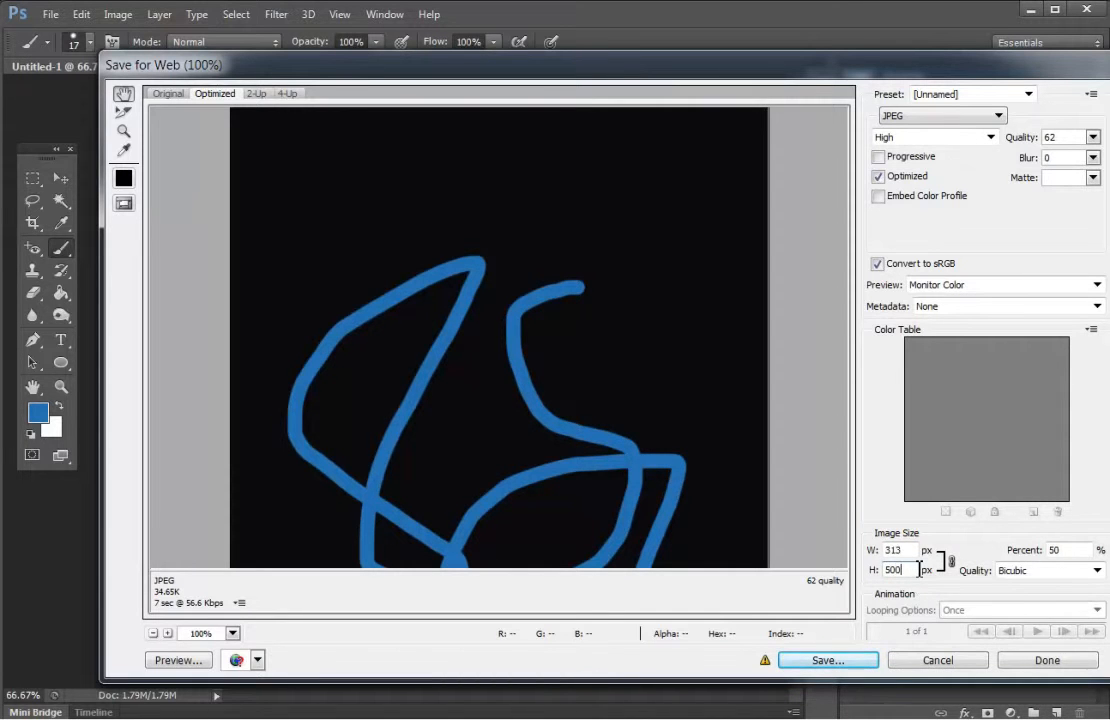
{"action": "mouse_move", "coordinate": [551, 331]}
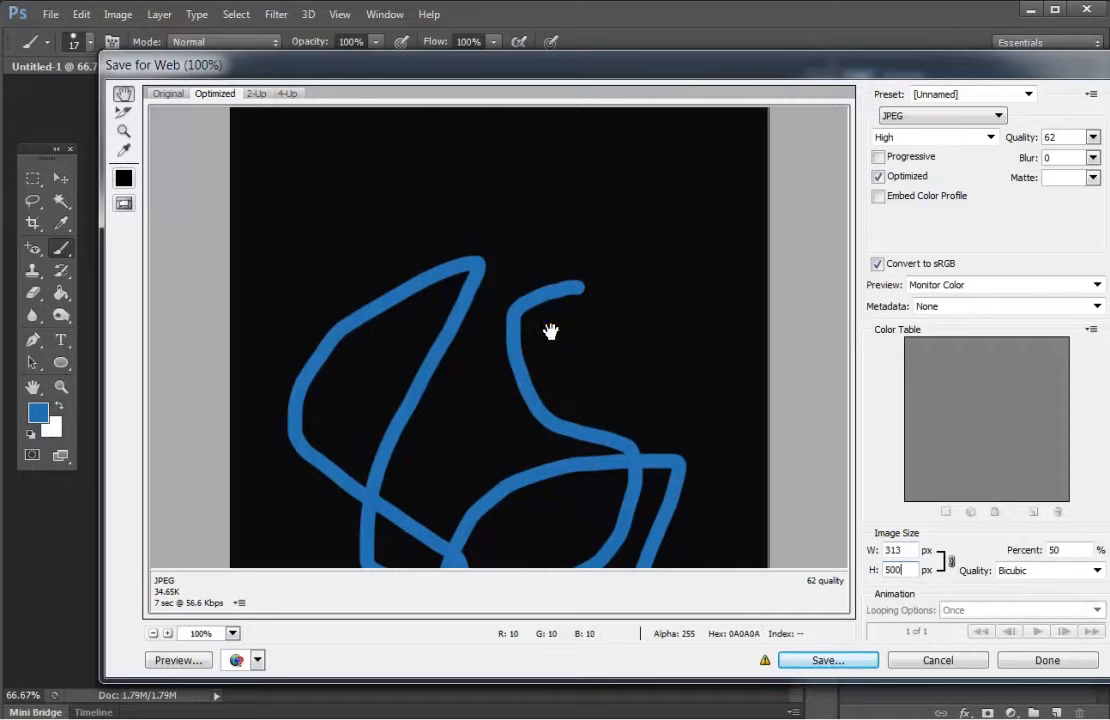
{"action": "left_click_drag", "start_coordinate": [550, 330], "coordinate": [575, 393]}
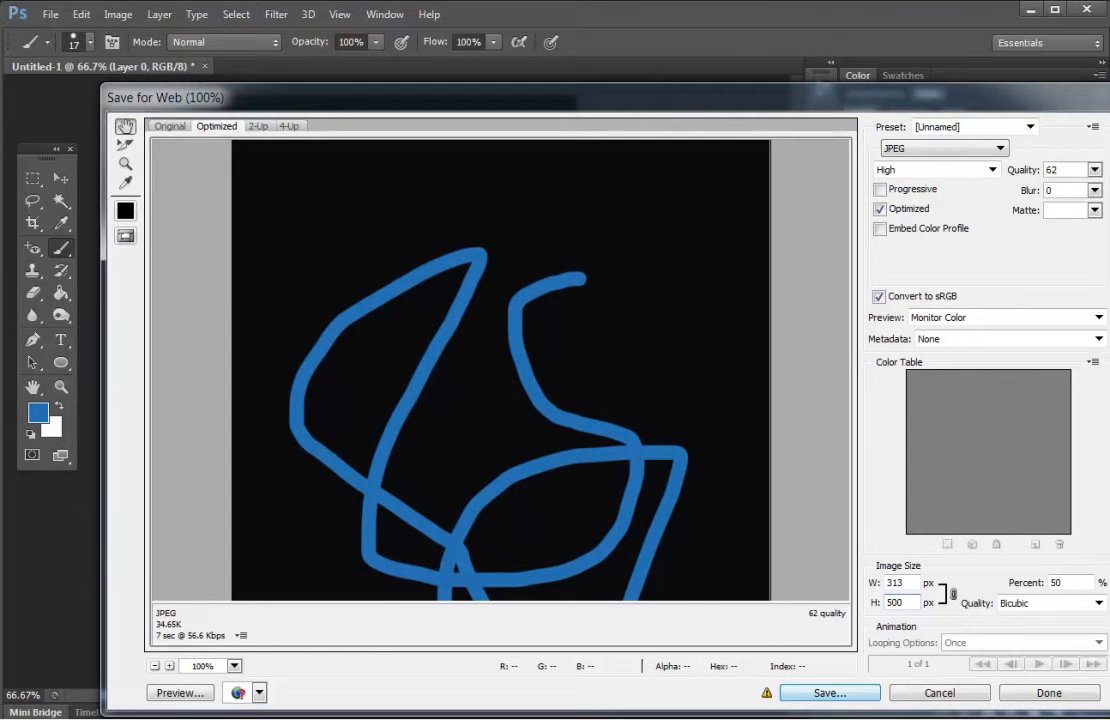
Save the optimized JPEG to the Desktop with the name TEST.
{"action": "left_click", "coordinate": [829, 692]}
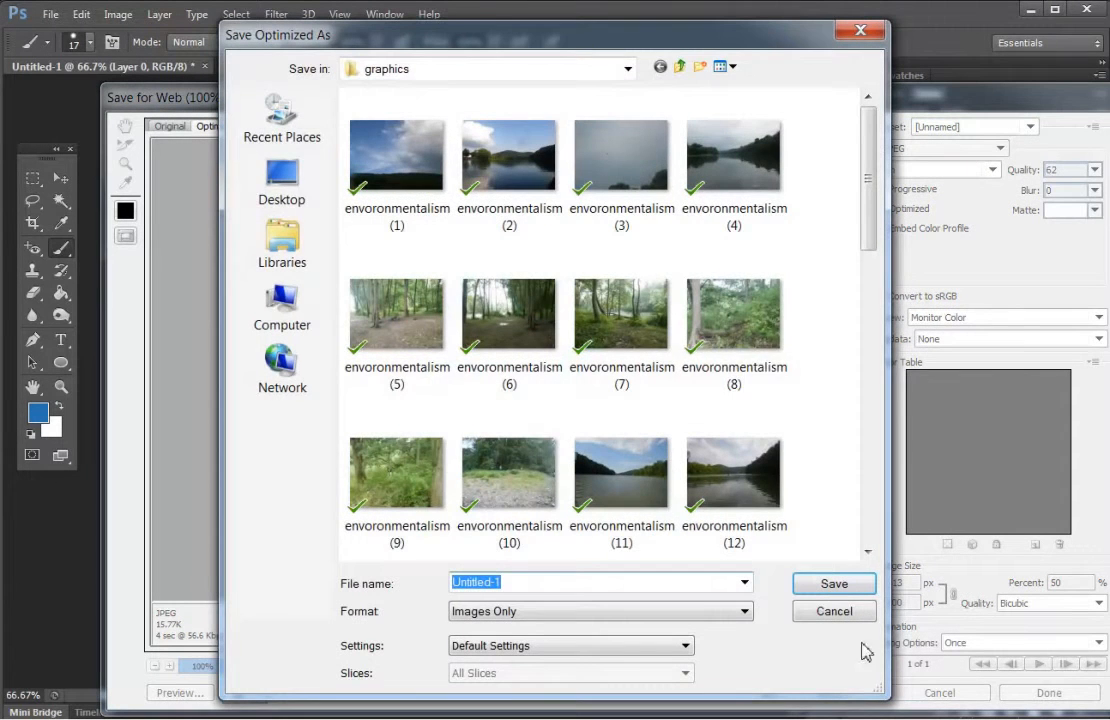
{"action": "left_click", "coordinate": [281, 182]}
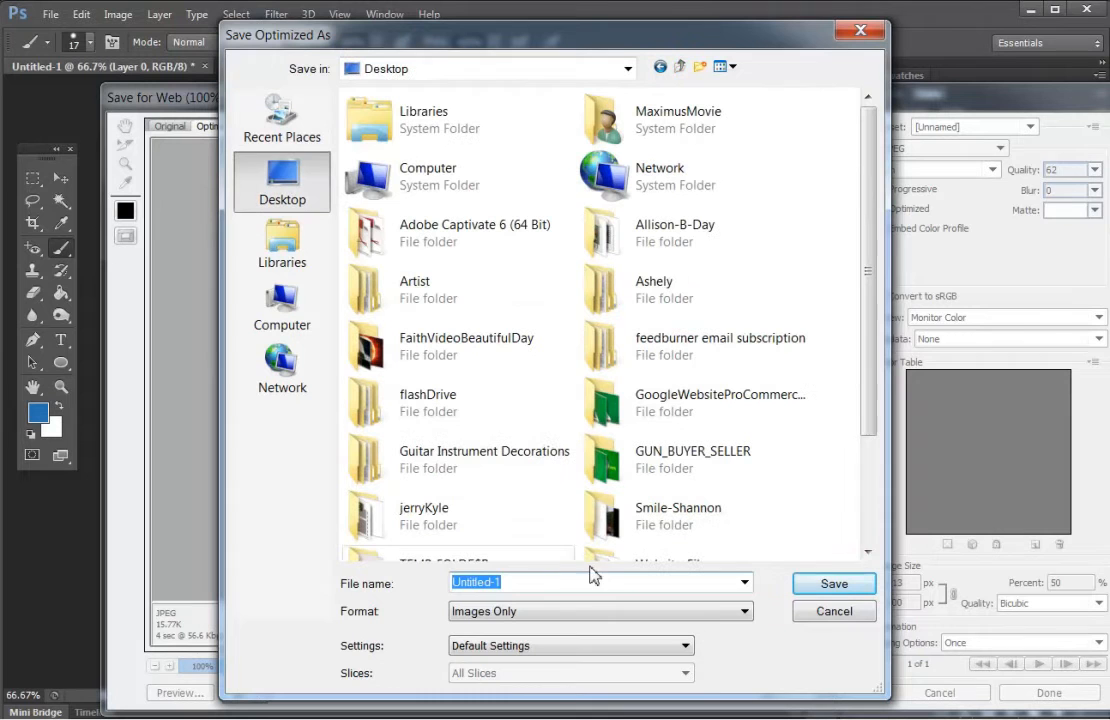
{"action": "type", "text": "T"}
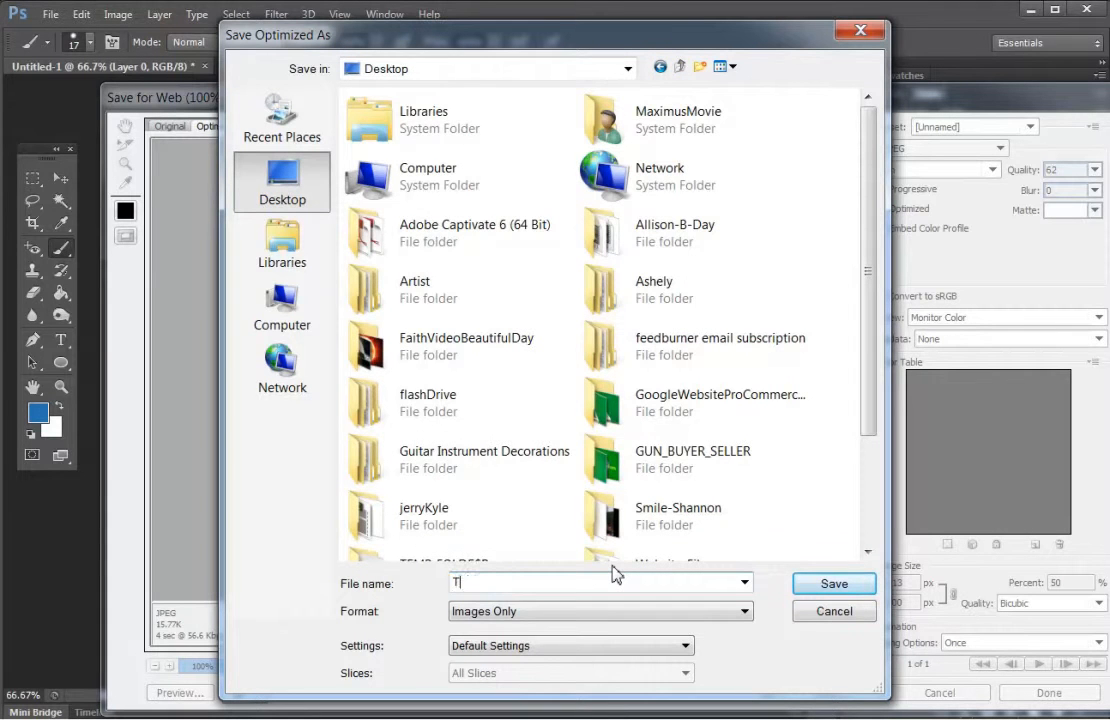
{"action": "type", "text": "EST"}
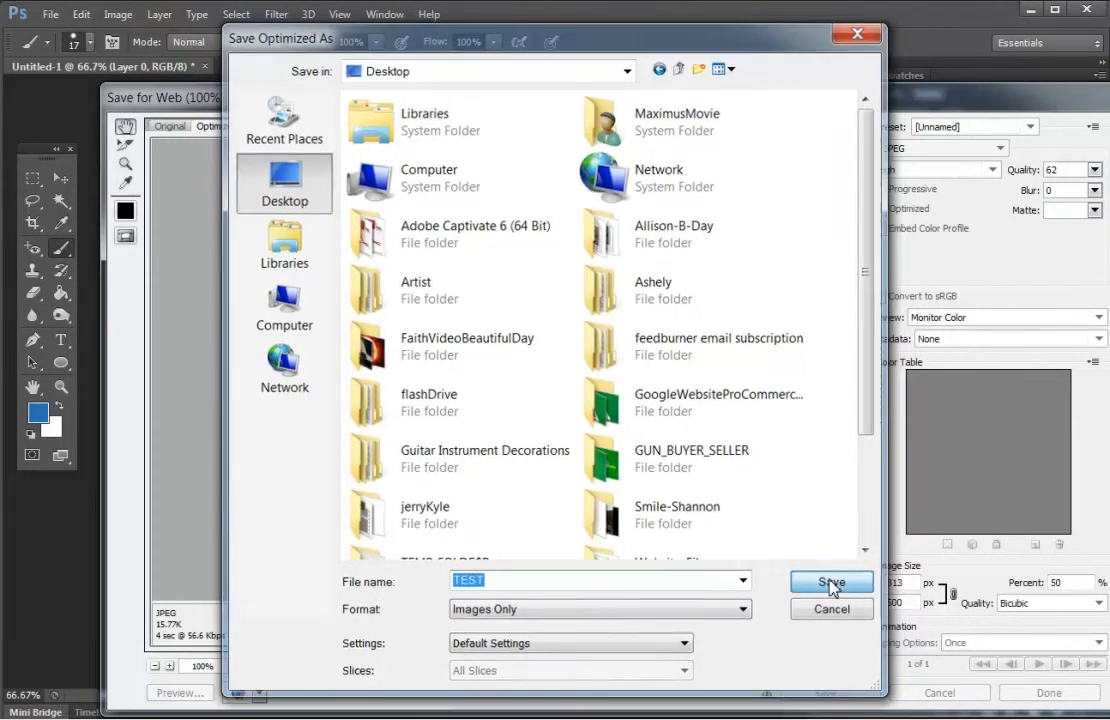
{"action": "left_click", "coordinate": [831, 582]}
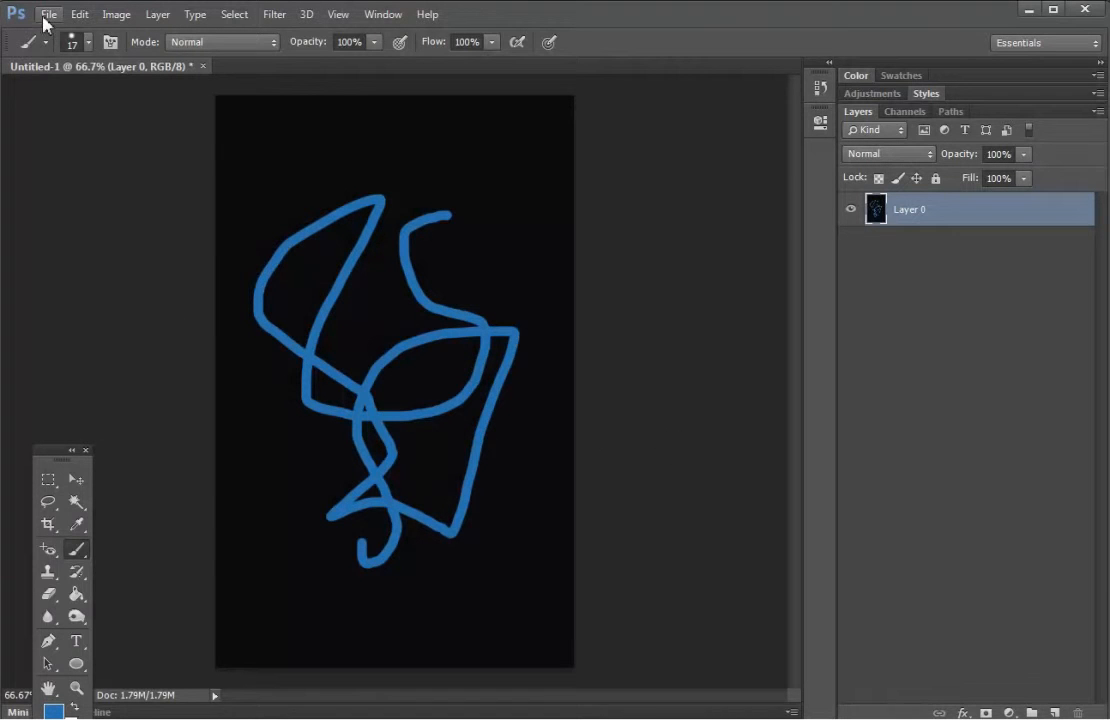
Create a new document 500 pixels wide by 500 pixels high.
{"action": "left_click", "coordinate": [48, 14]}
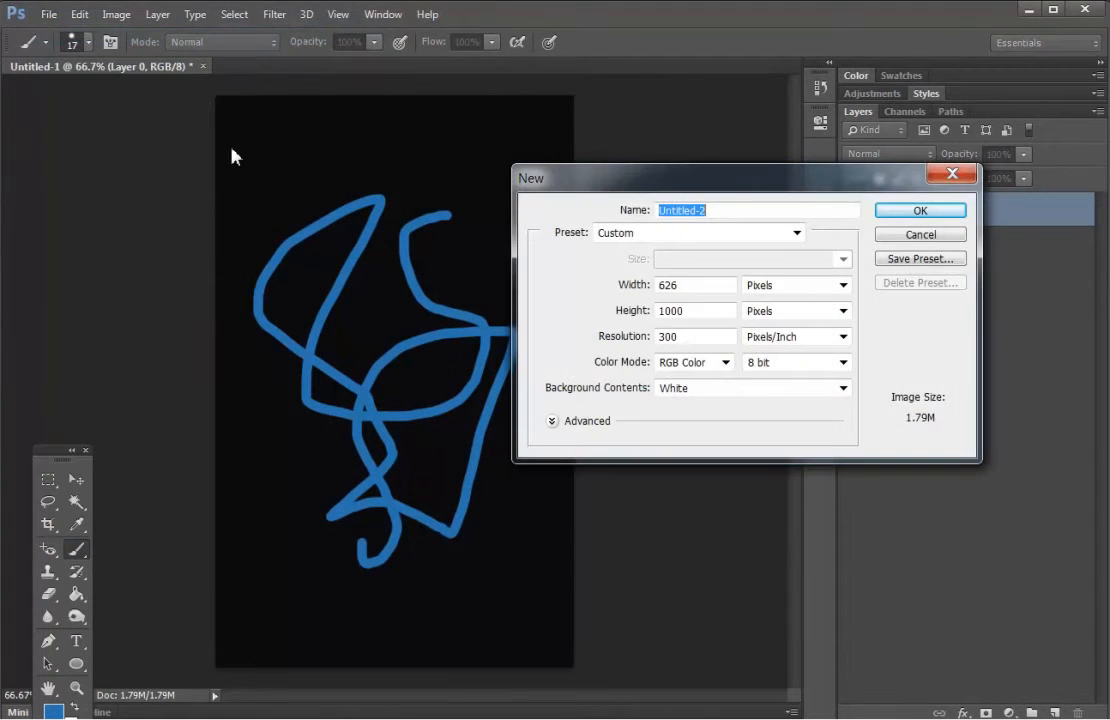
{"action": "left_click", "coordinate": [705, 287]}
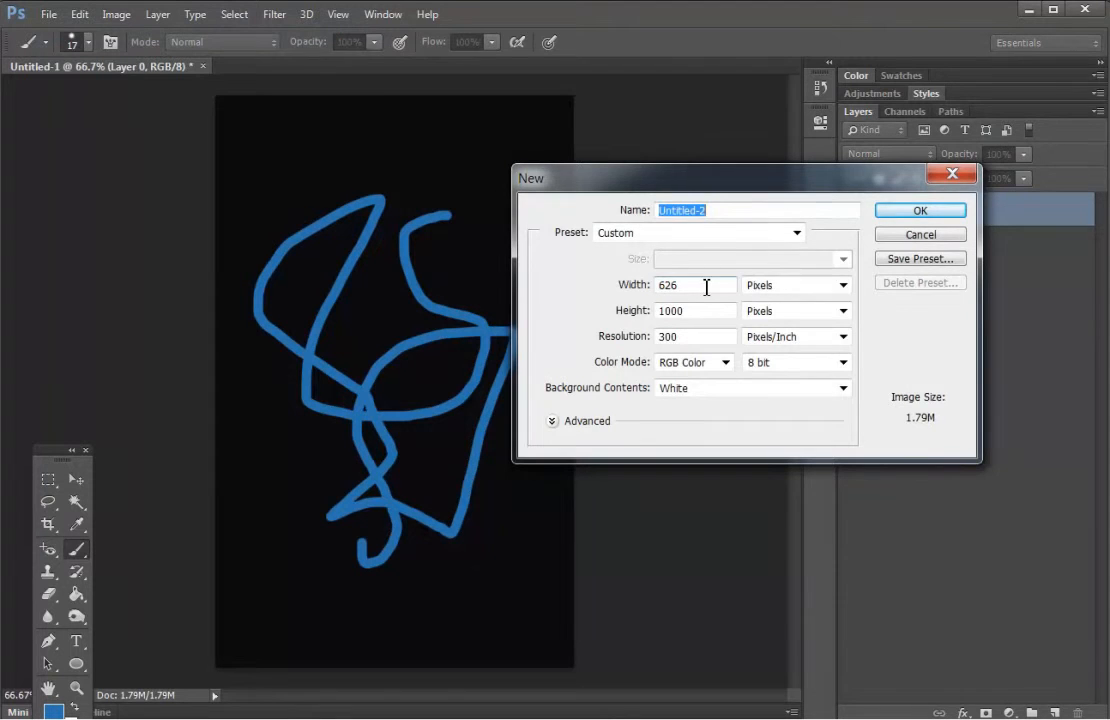
{"action": "type", "text": "500"}
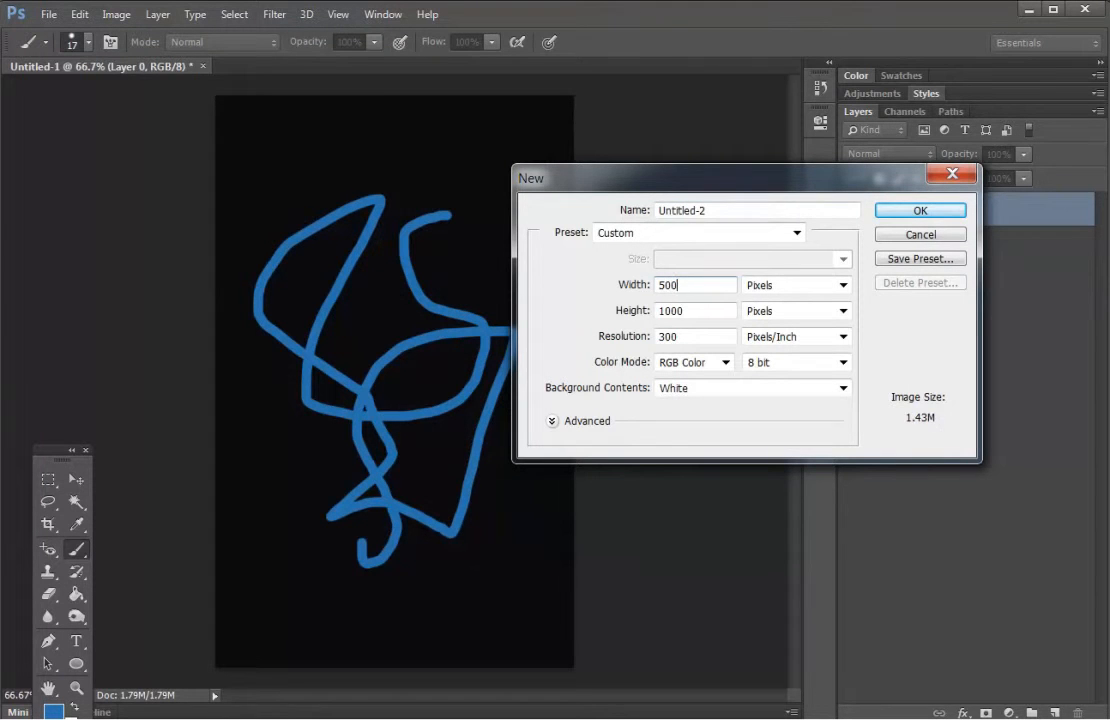
{"action": "type", "text": "500"}
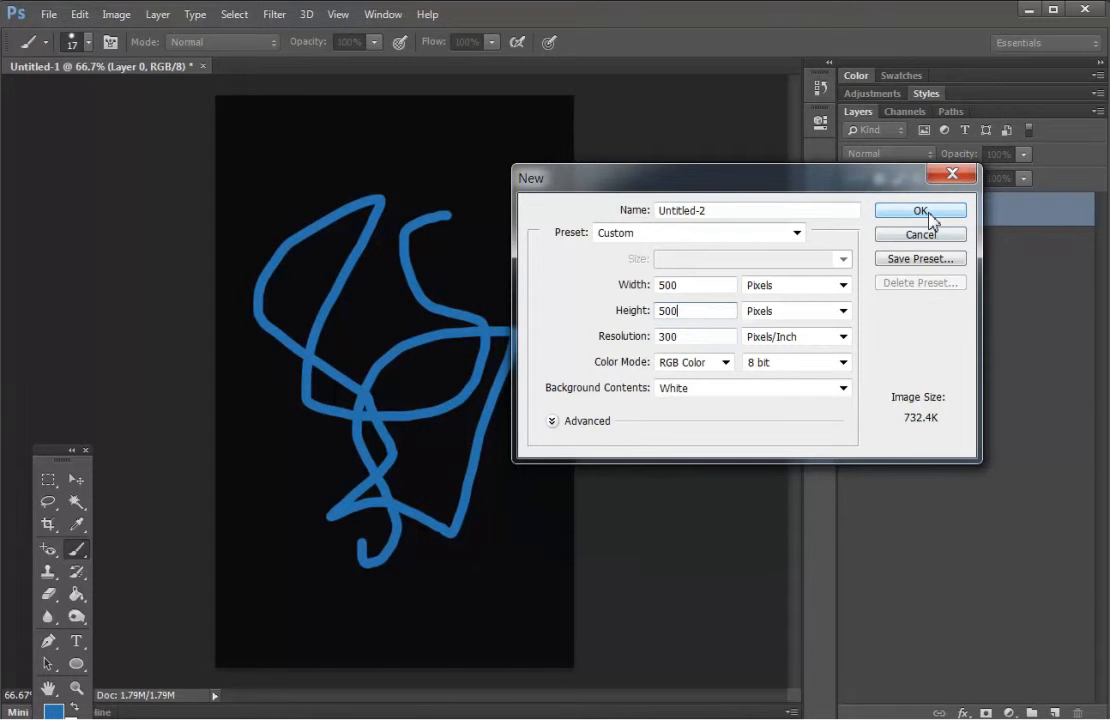
{"action": "mouse_move", "coordinate": [920, 210]}
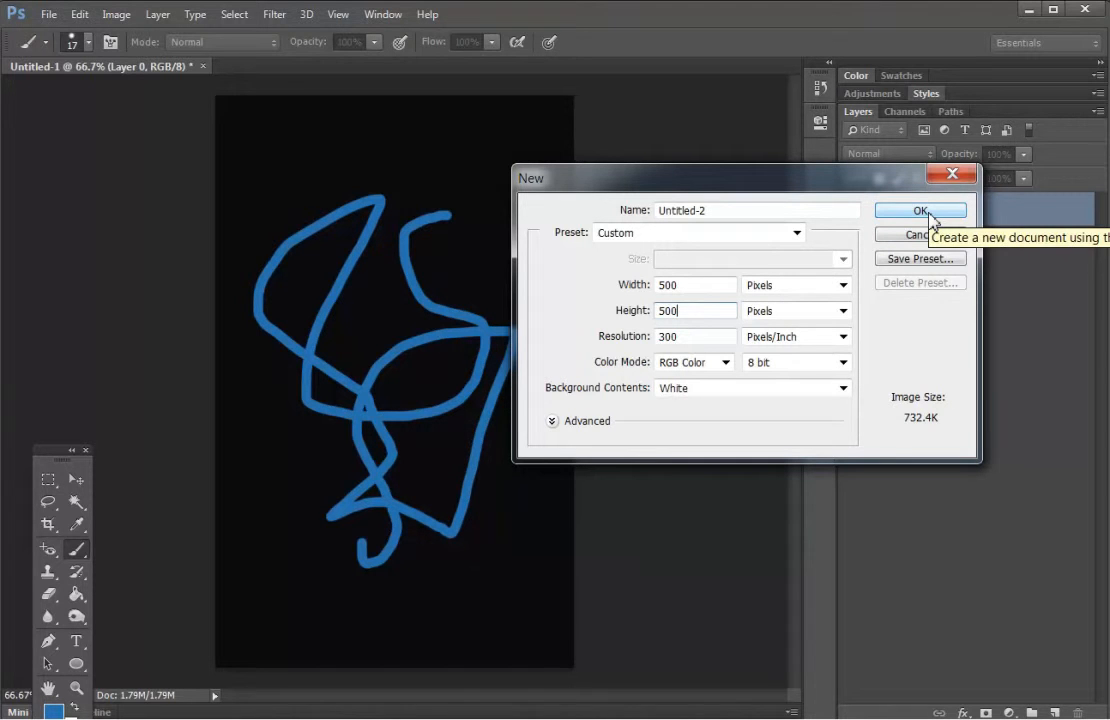
{"action": "left_click", "coordinate": [920, 210]}
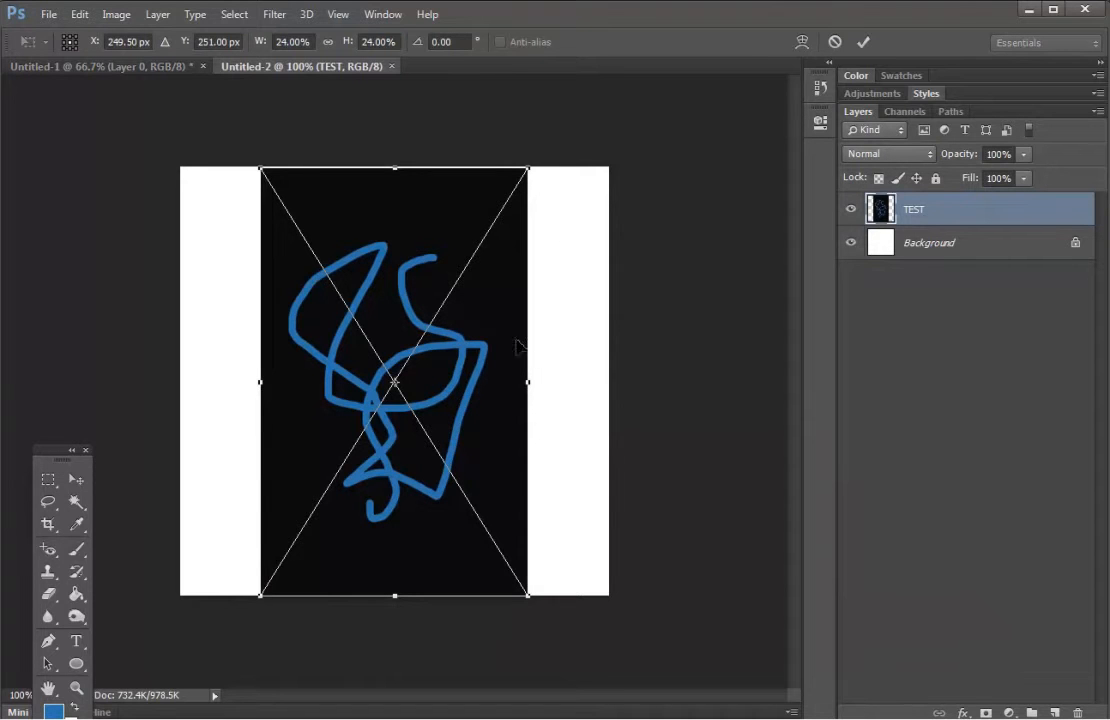
{"action": "mouse_move", "coordinate": [503, 335]}
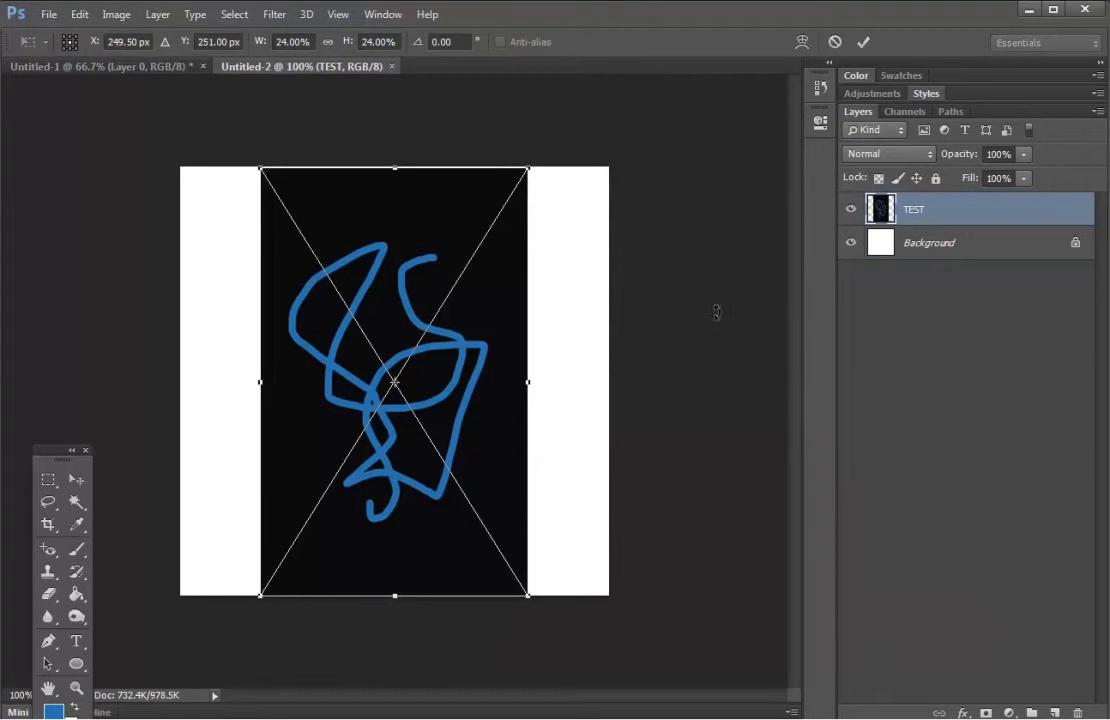
{"action": "mouse_move", "coordinate": [318, 481]}
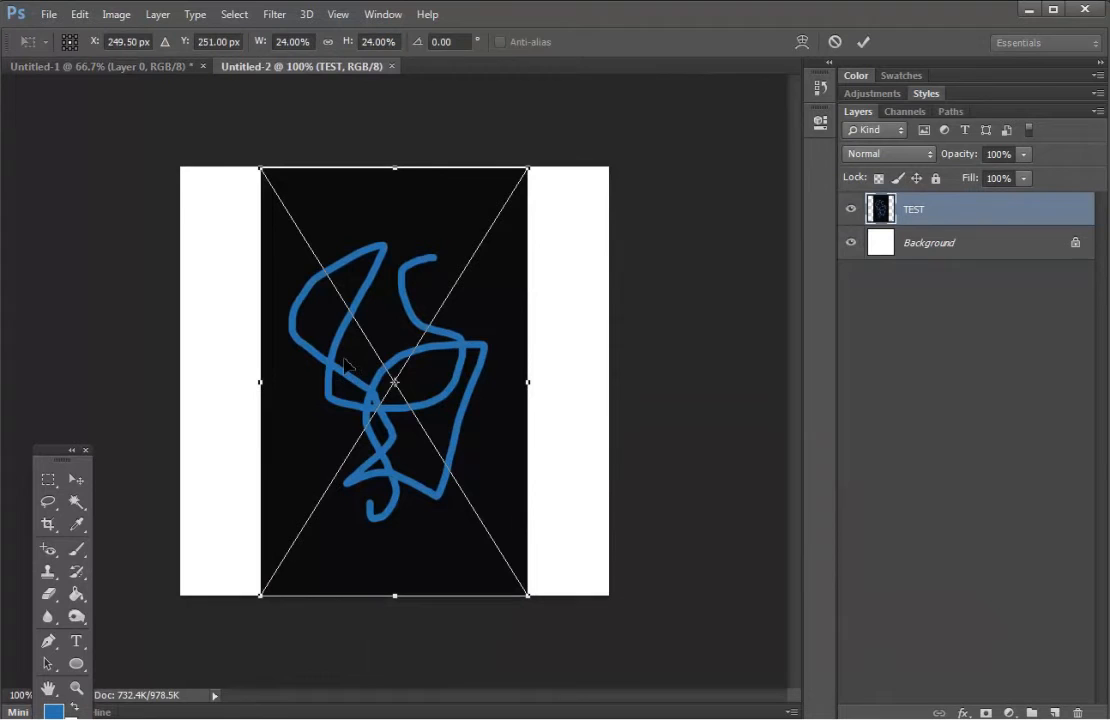
{"action": "mouse_move", "coordinate": [565, 324]}
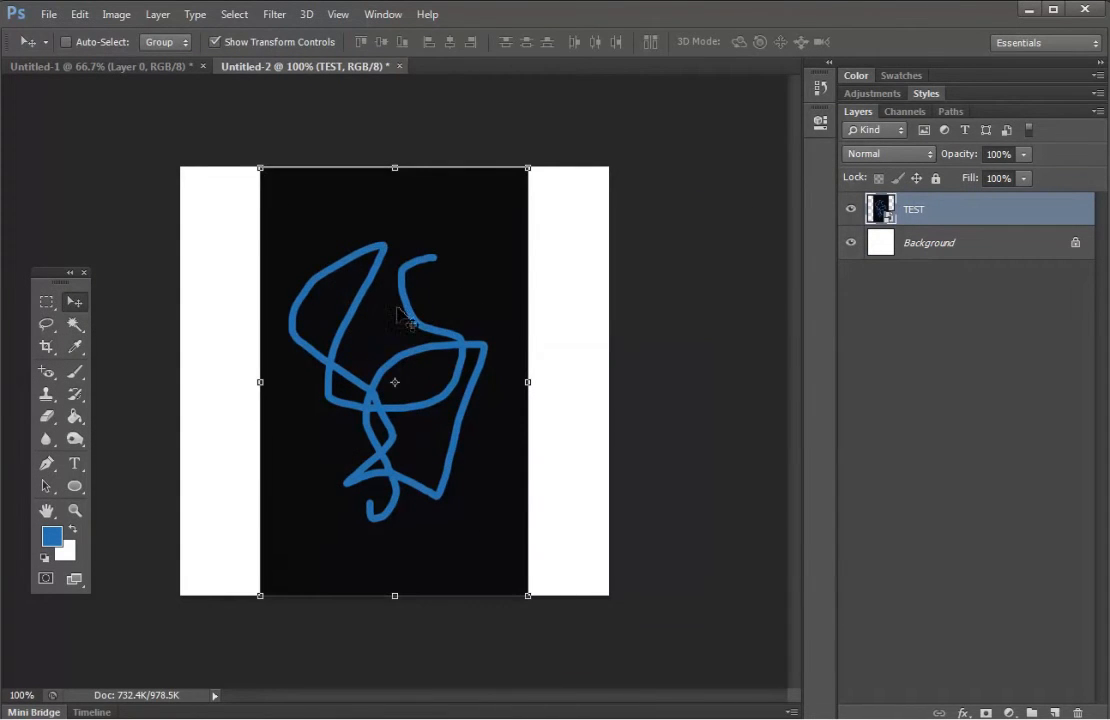
Begin converting the square canvas's locked Background into an editable layer.
{"action": "double_click", "coordinate": [928, 242]}
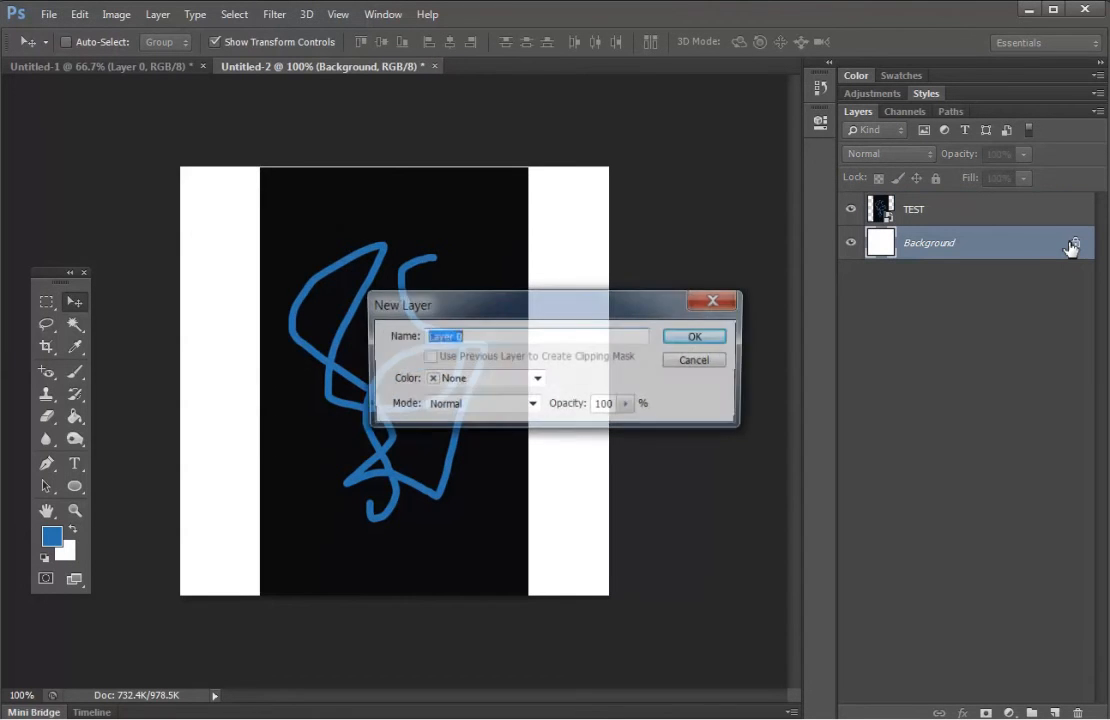
Make the Background into Layer 0 and fill it with black.
{"action": "left_click", "coordinate": [694, 335]}
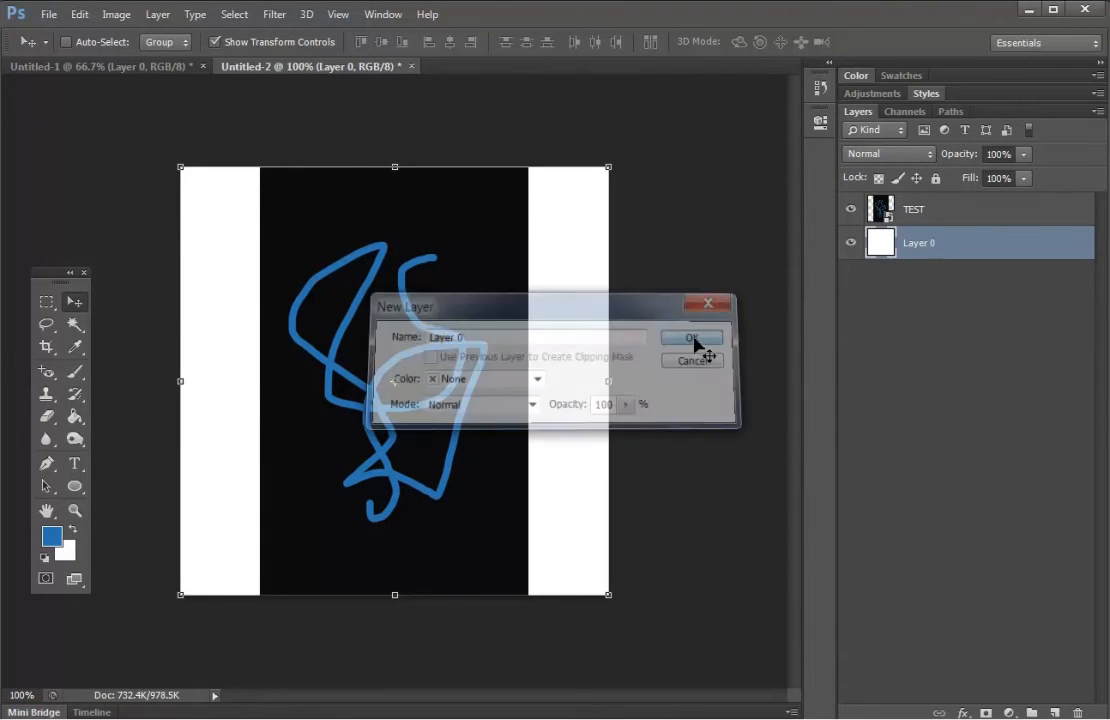
{"action": "left_click", "coordinate": [692, 338]}
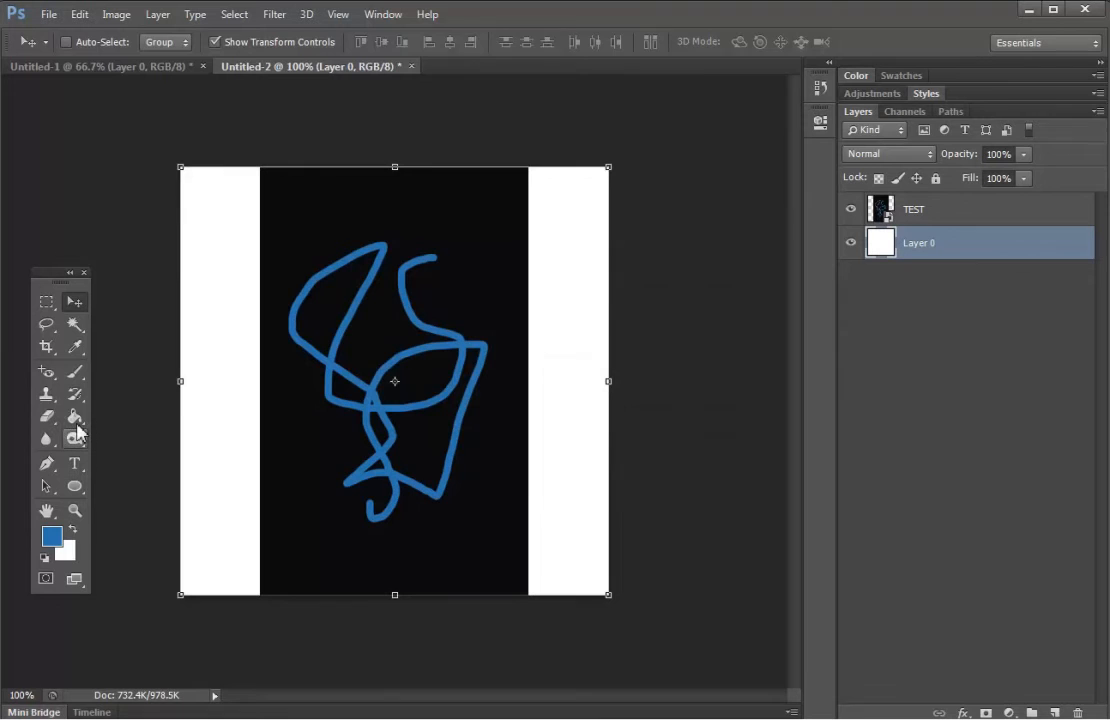
{"action": "left_click", "coordinate": [52, 537]}
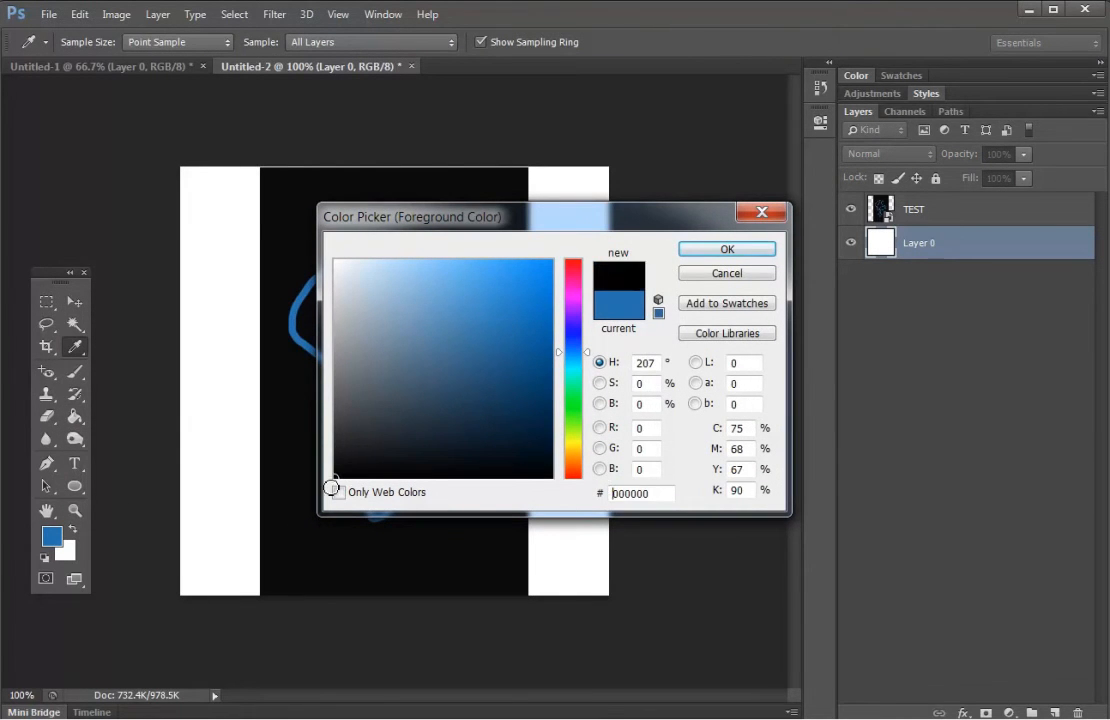
{"action": "left_click", "coordinate": [726, 248]}
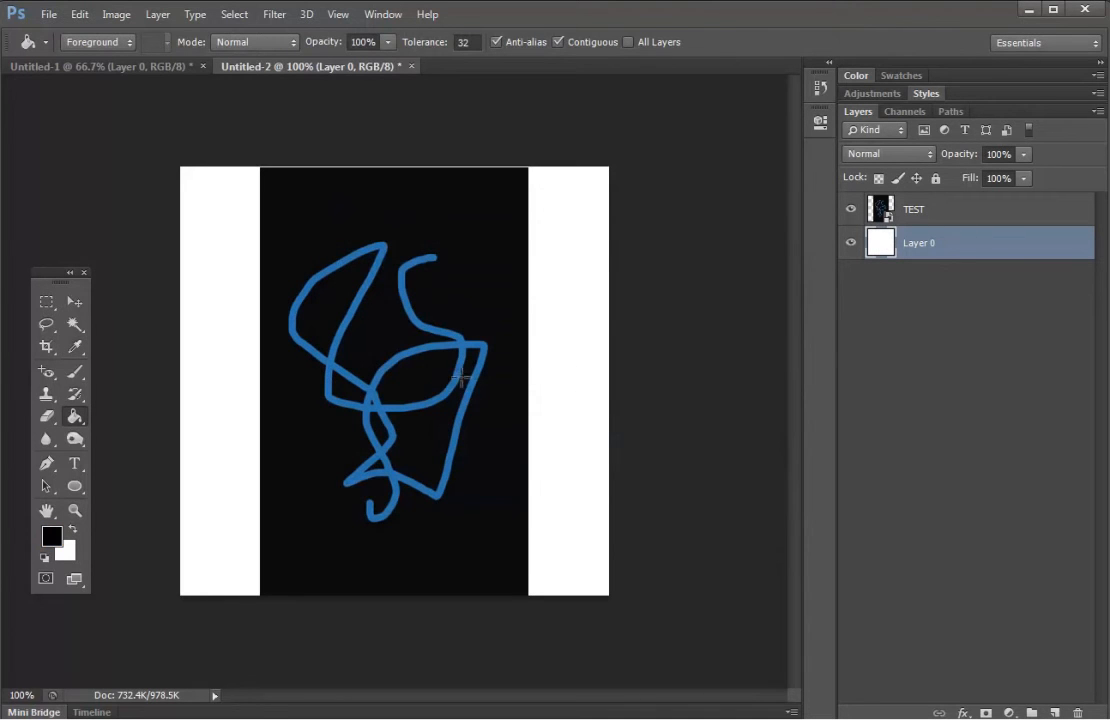
{"action": "mouse_move", "coordinate": [245, 390]}
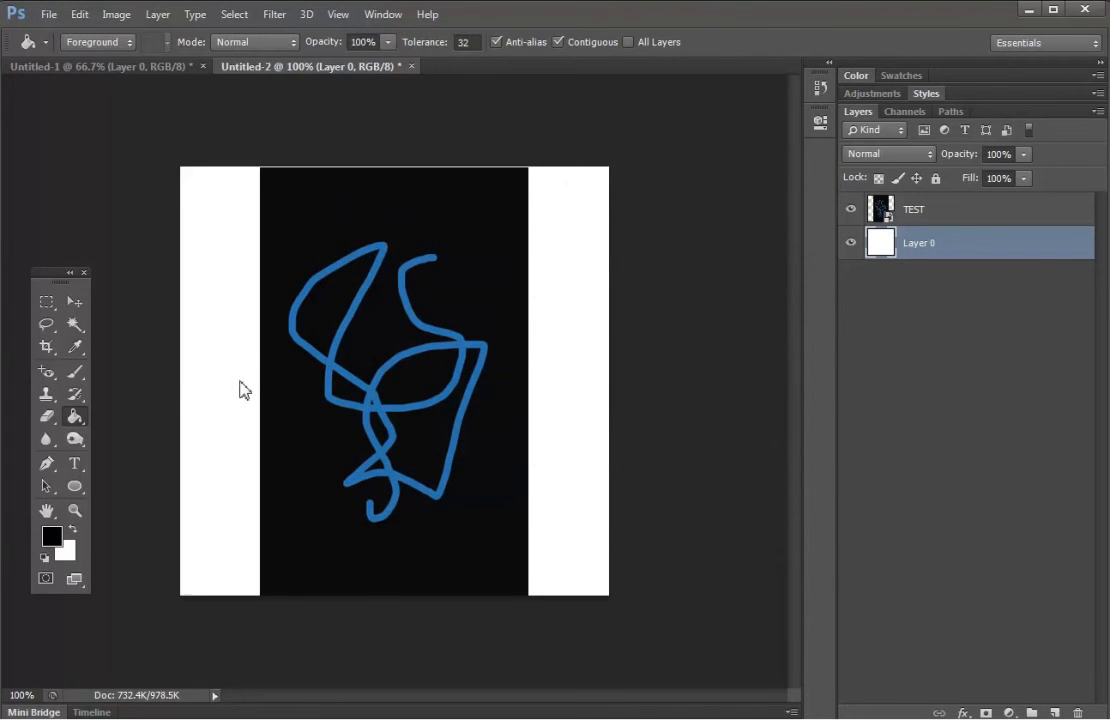
{"action": "left_click", "coordinate": [395, 480]}
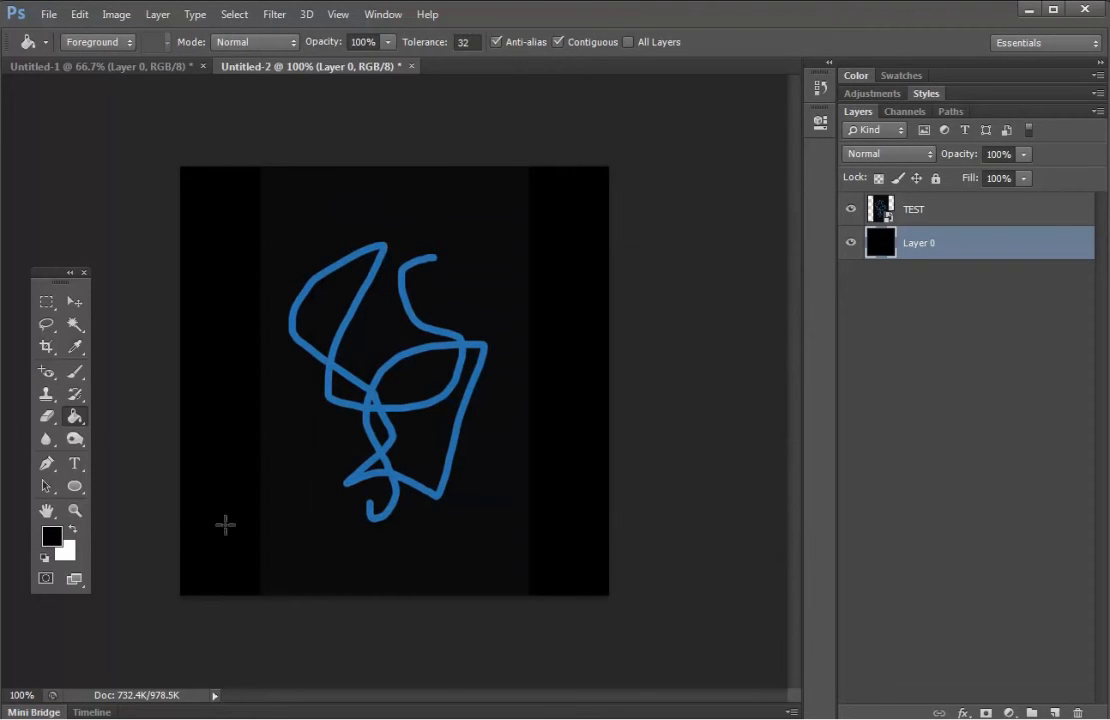
Sample the scribble image's near-black colour as the foreground colour.
{"action": "left_click", "coordinate": [52, 536]}
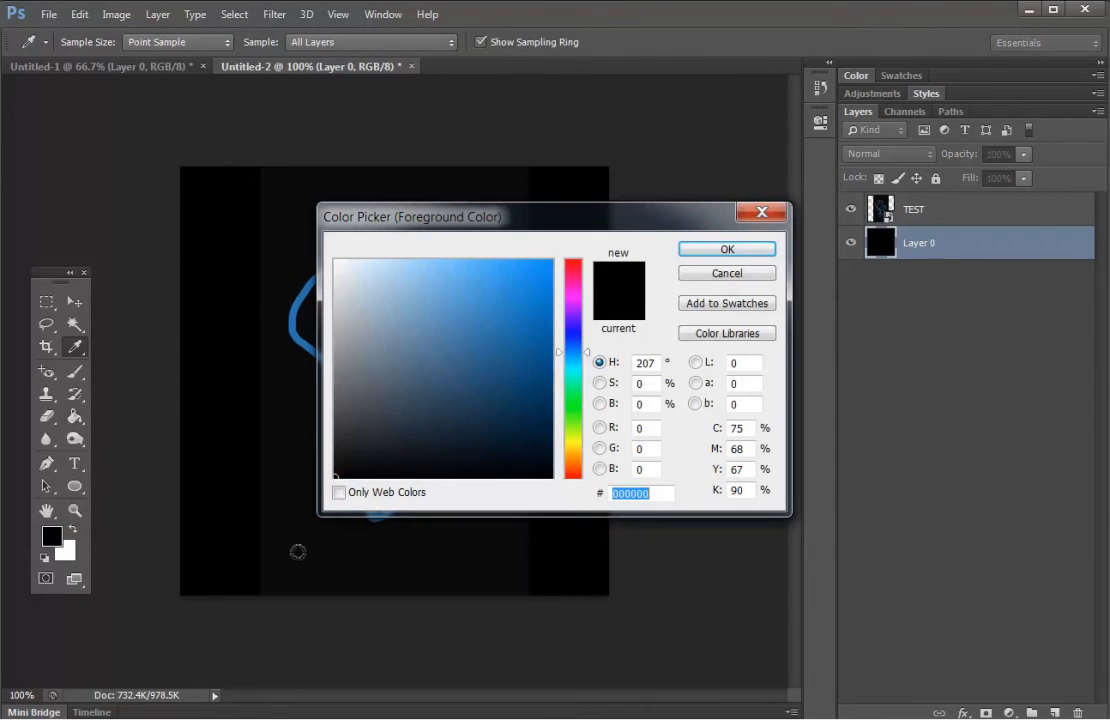
{"action": "left_click", "coordinate": [370, 467]}
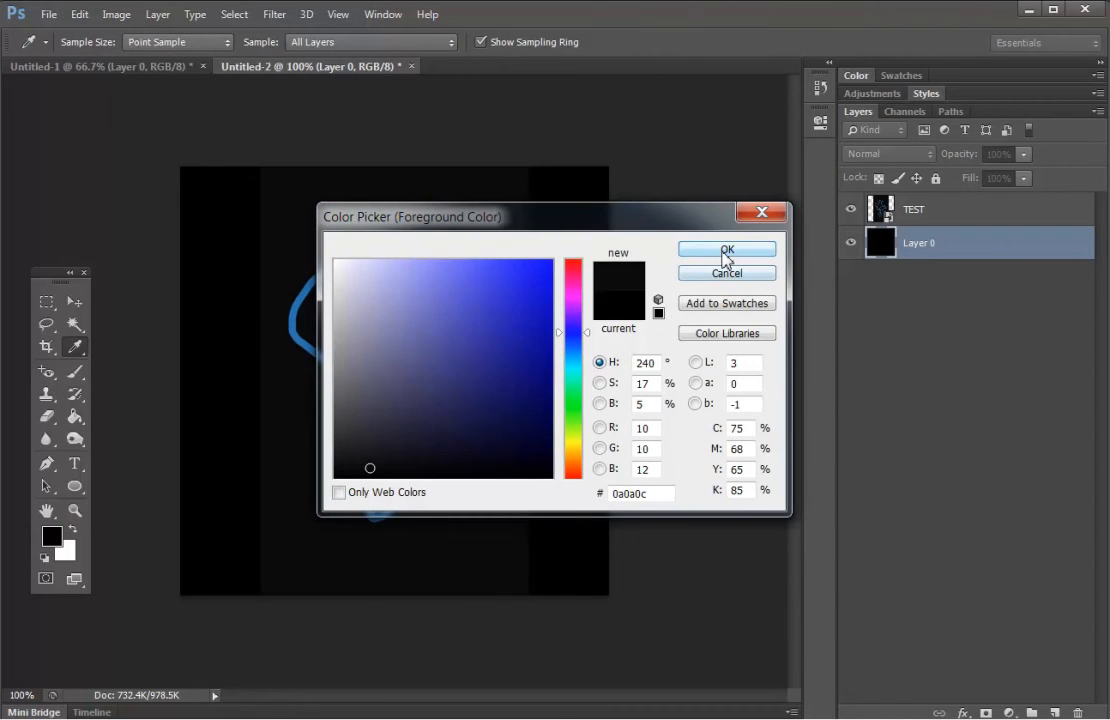
{"action": "left_click", "coordinate": [727, 250]}
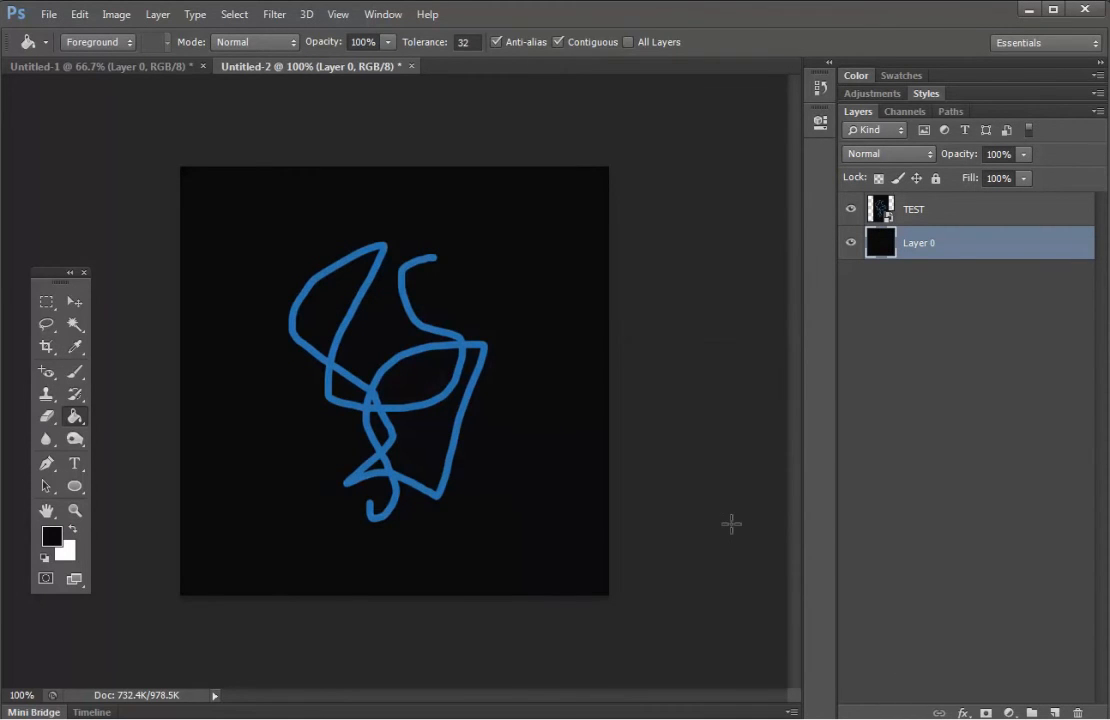
Export the square image for web as TEST2.jpg, replacing the existing file.
{"action": "left_click", "coordinate": [48, 14]}
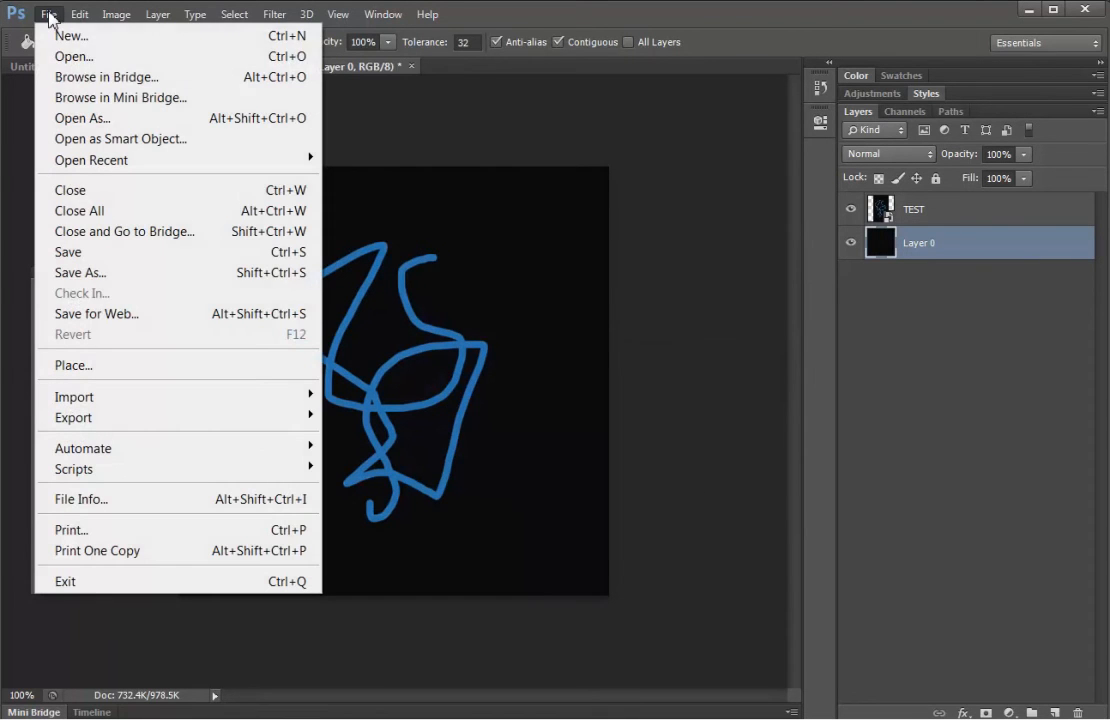
{"action": "left_click", "coordinate": [96, 313]}
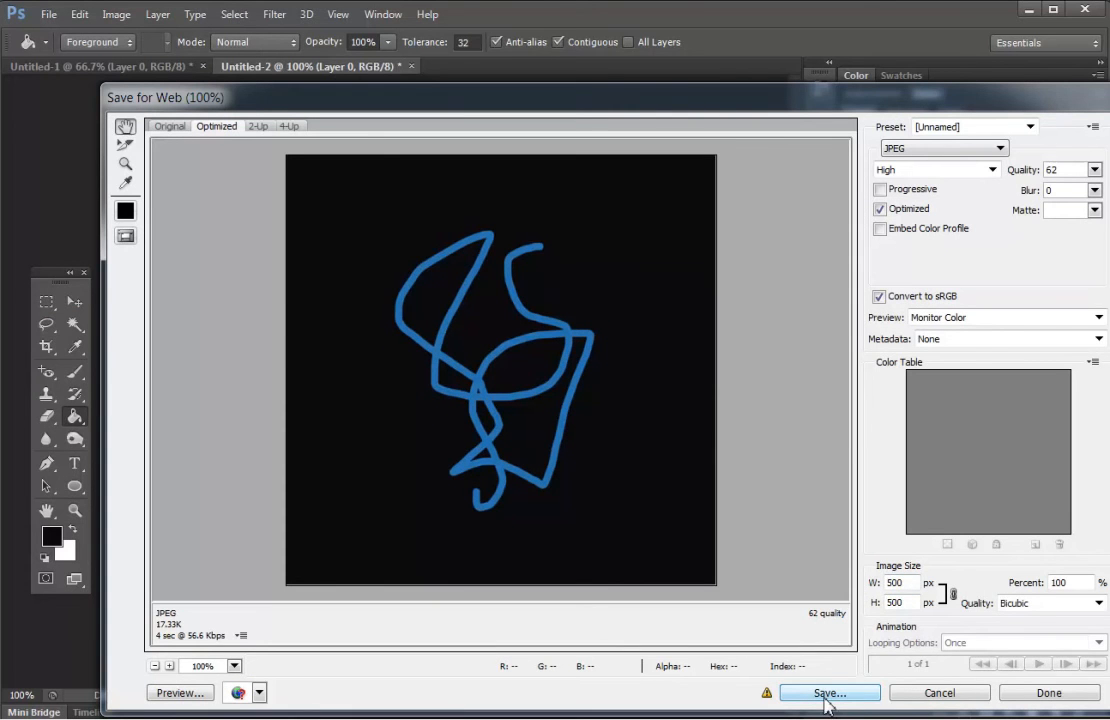
{"action": "left_click", "coordinate": [828, 692]}
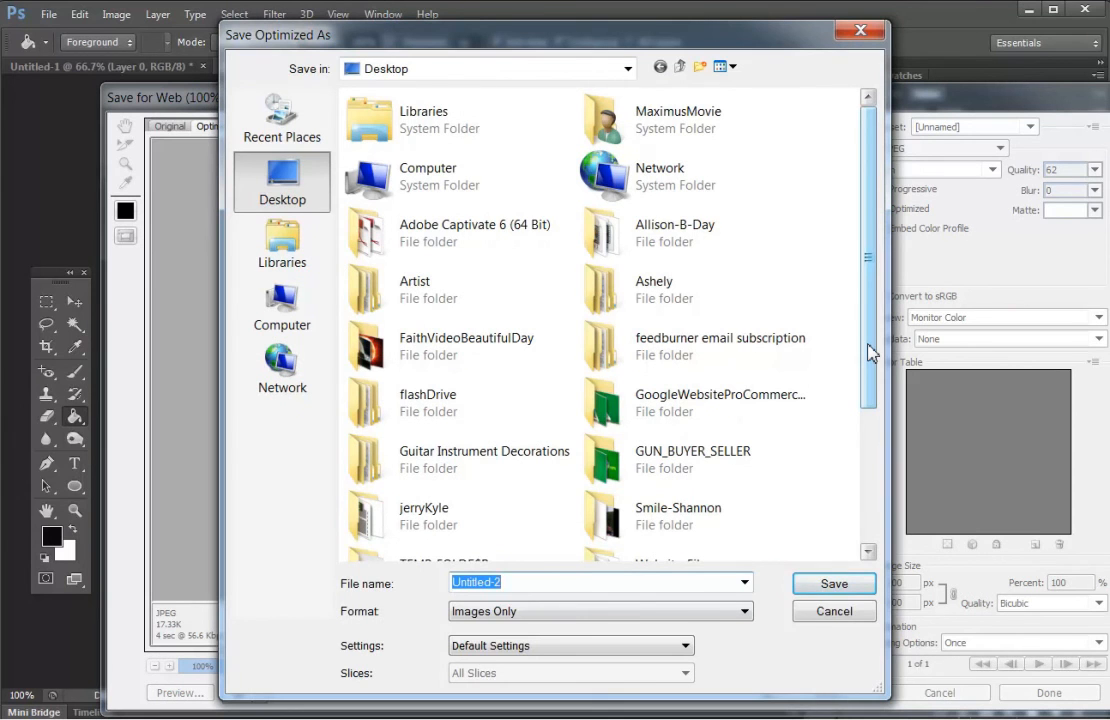
{"action": "type", "text": "TEST2"}
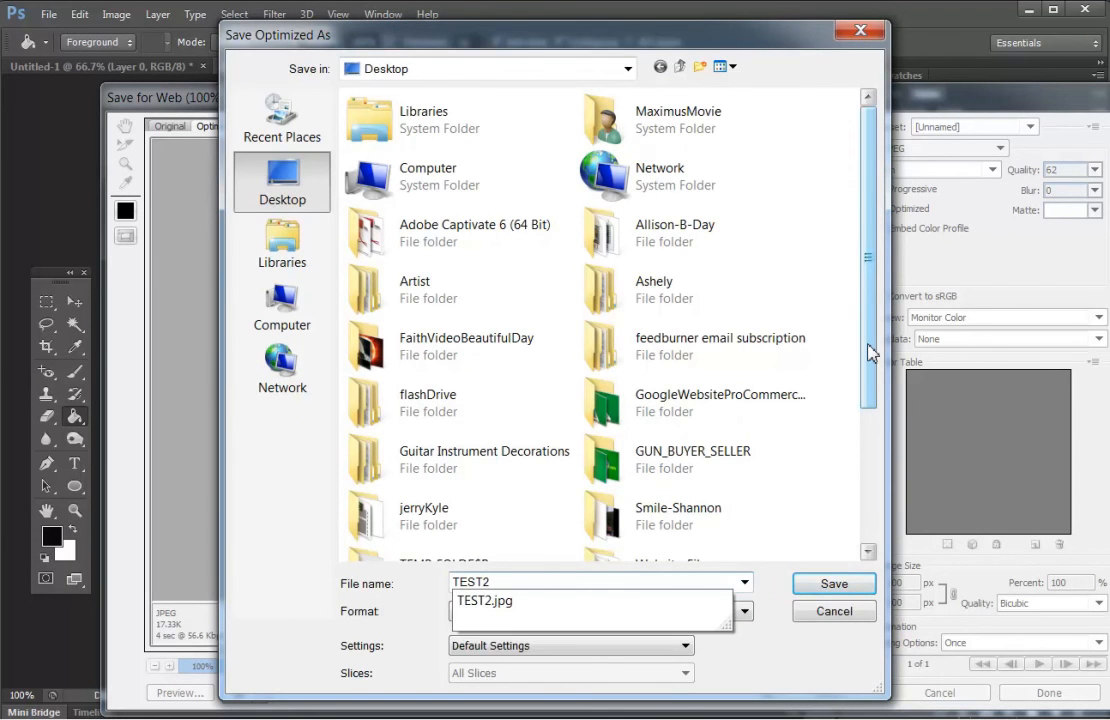
{"action": "left_click", "coordinate": [833, 583]}
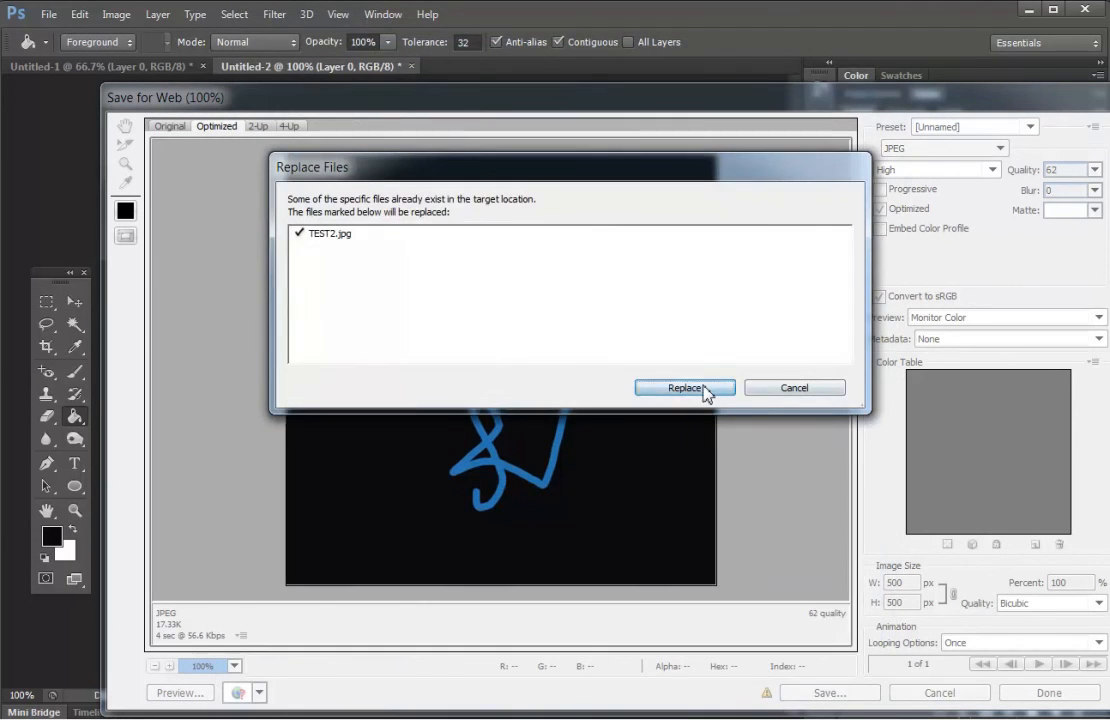
{"action": "left_click", "coordinate": [684, 388]}
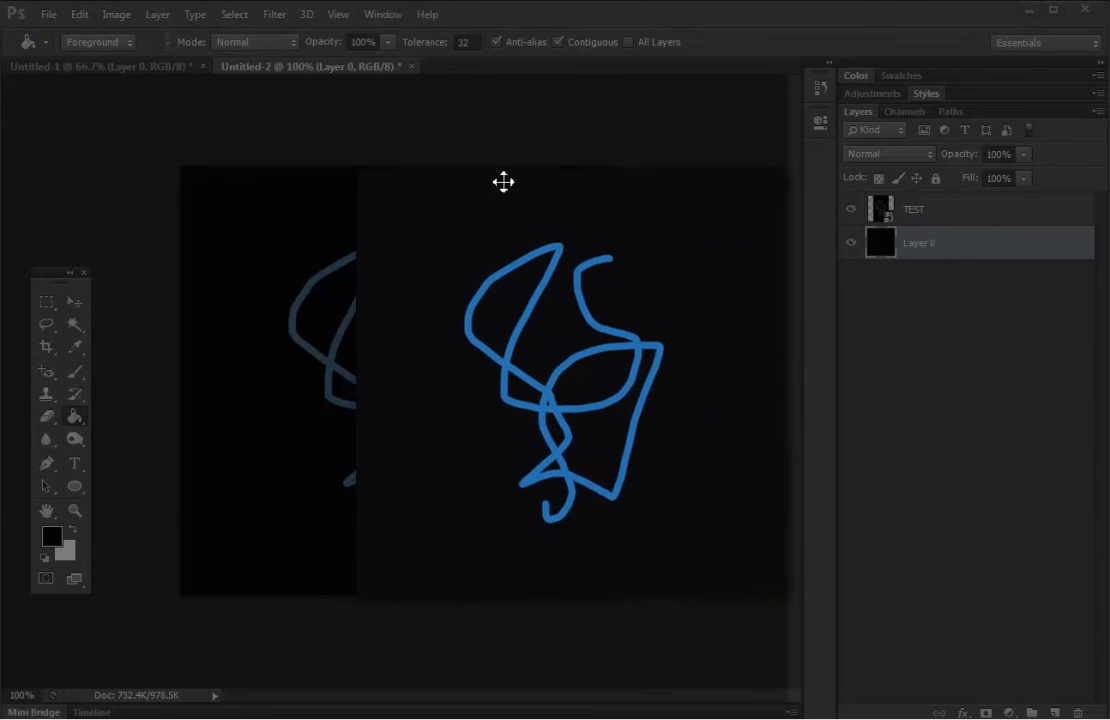
{"action": "mouse_move", "coordinate": [480, 543]}
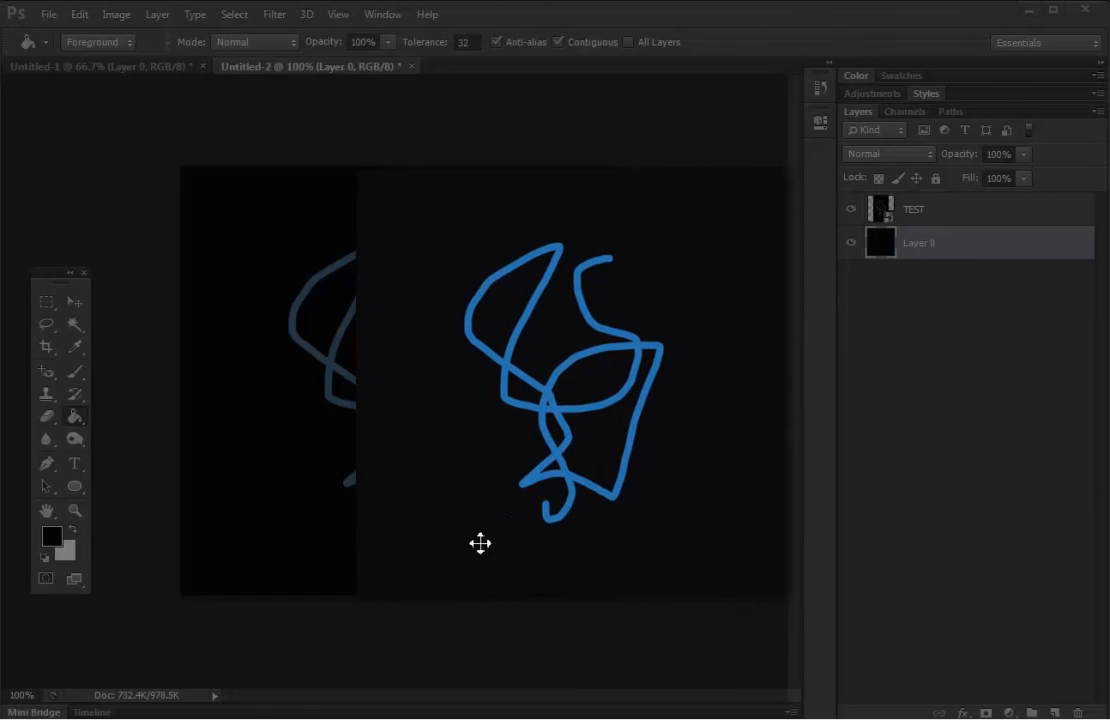
{"action": "mouse_move", "coordinate": [403, 488]}
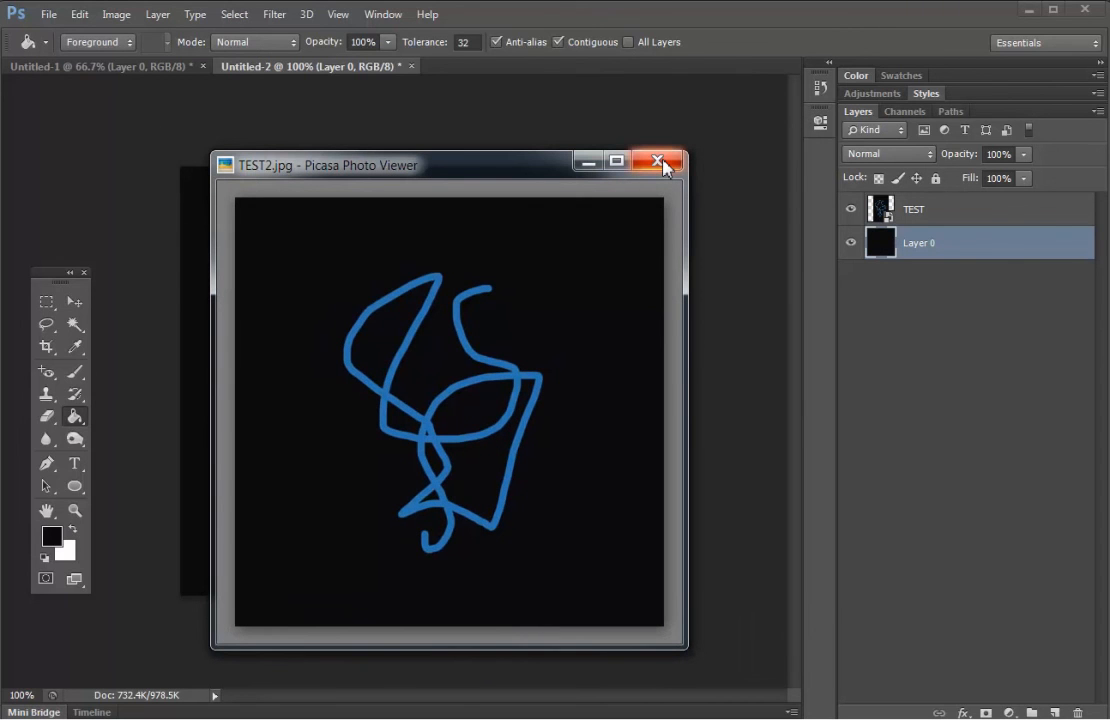
{"action": "left_click", "coordinate": [656, 161]}
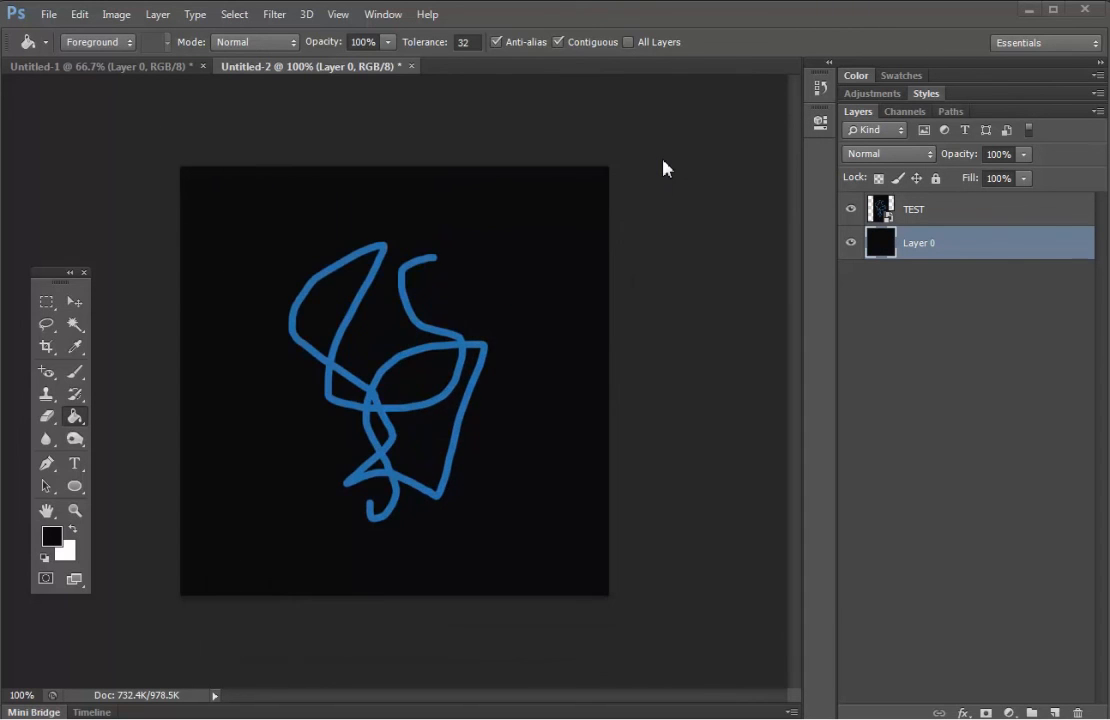